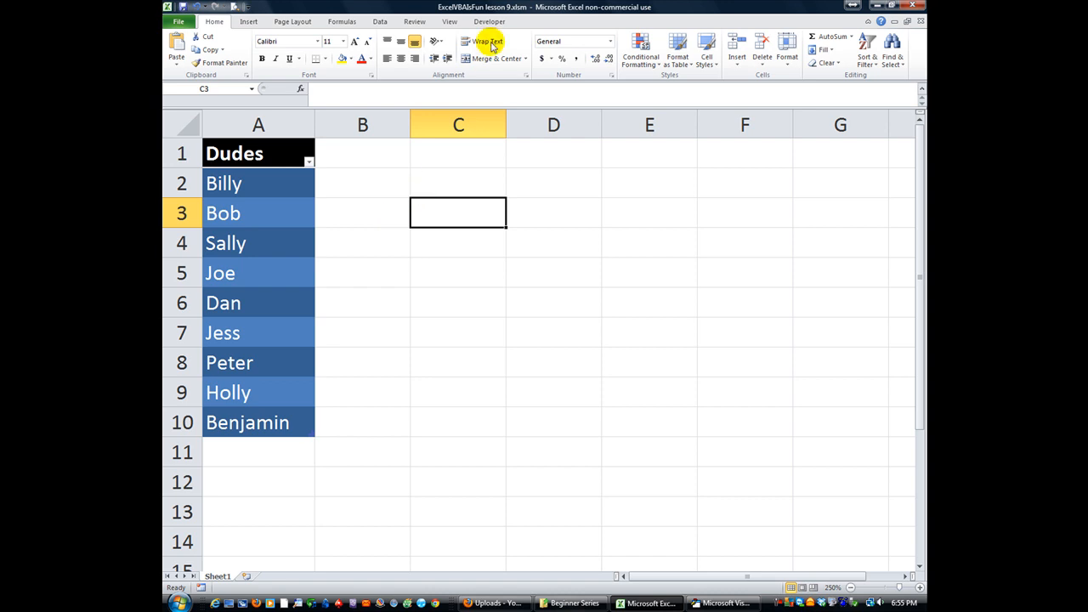
Show the Developer ribbon and enter throwaway text 'sdfs' in cell C3 beside the Dudes list
{"action": "left_click", "coordinate": [490, 21]}
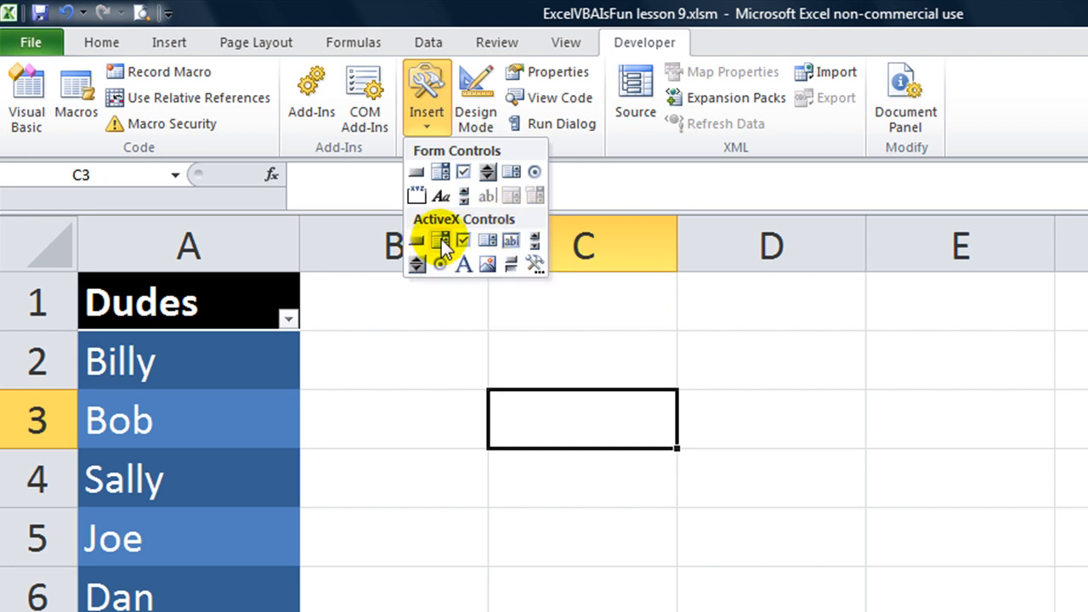
{"action": "mouse_move", "coordinate": [462, 246]}
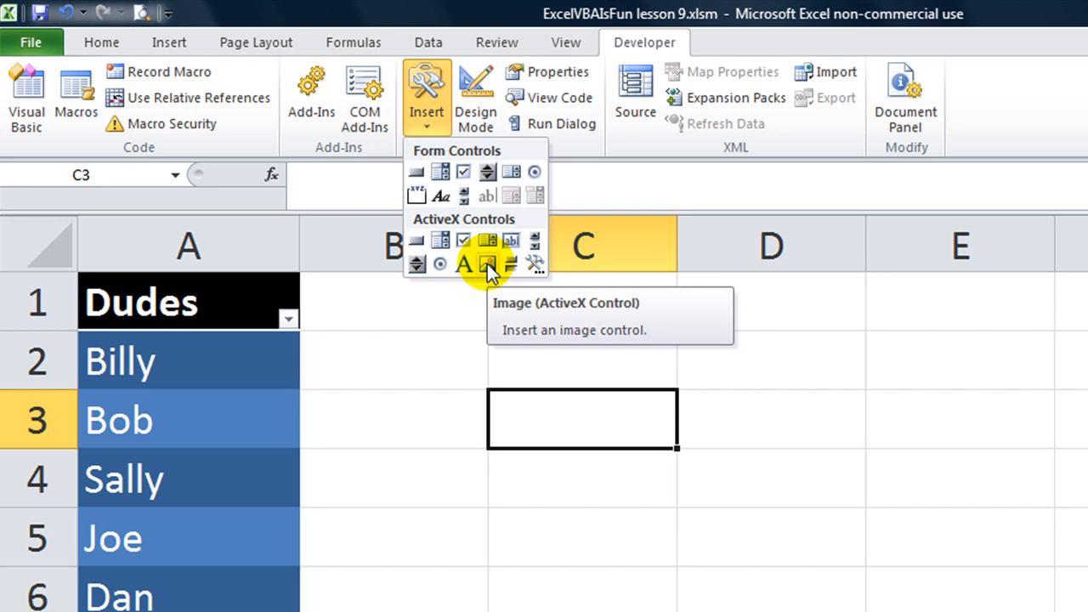
{"action": "mouse_move", "coordinate": [510, 263]}
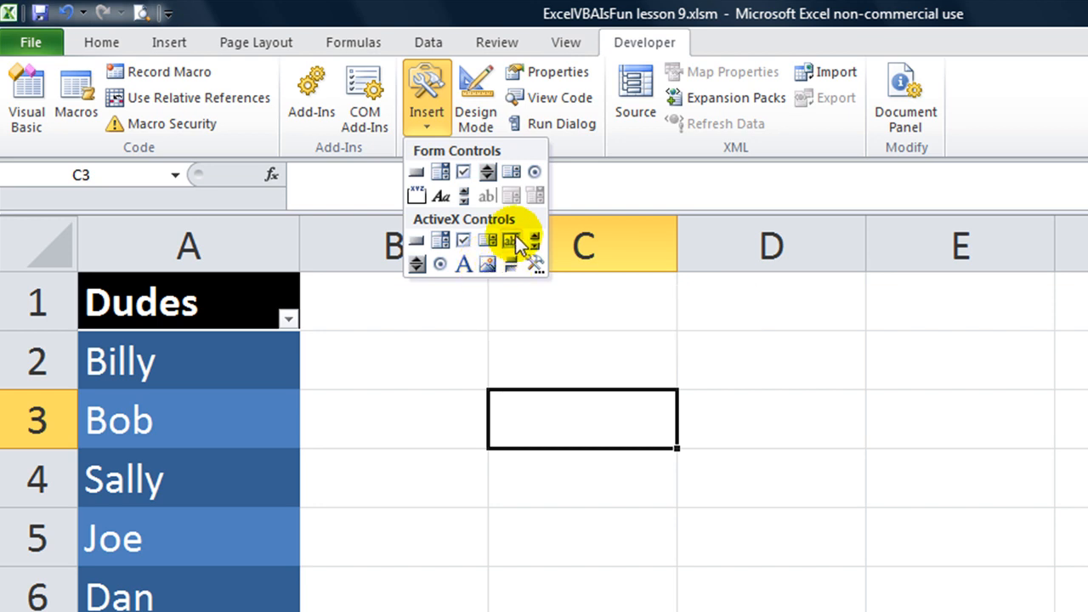
{"action": "mouse_move", "coordinate": [534, 240]}
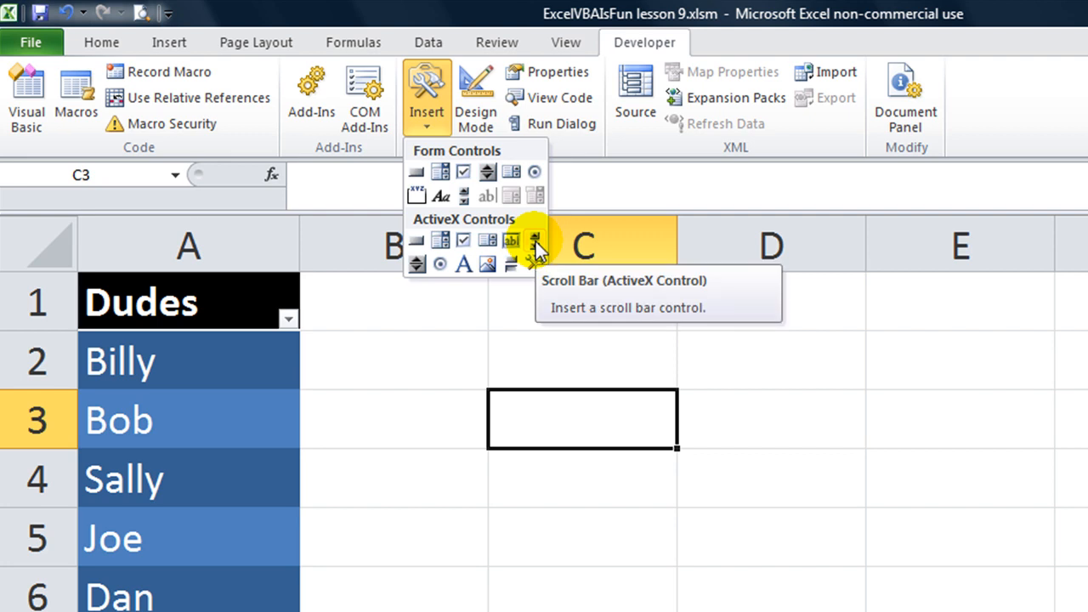
{"action": "mouse_move", "coordinate": [416, 264]}
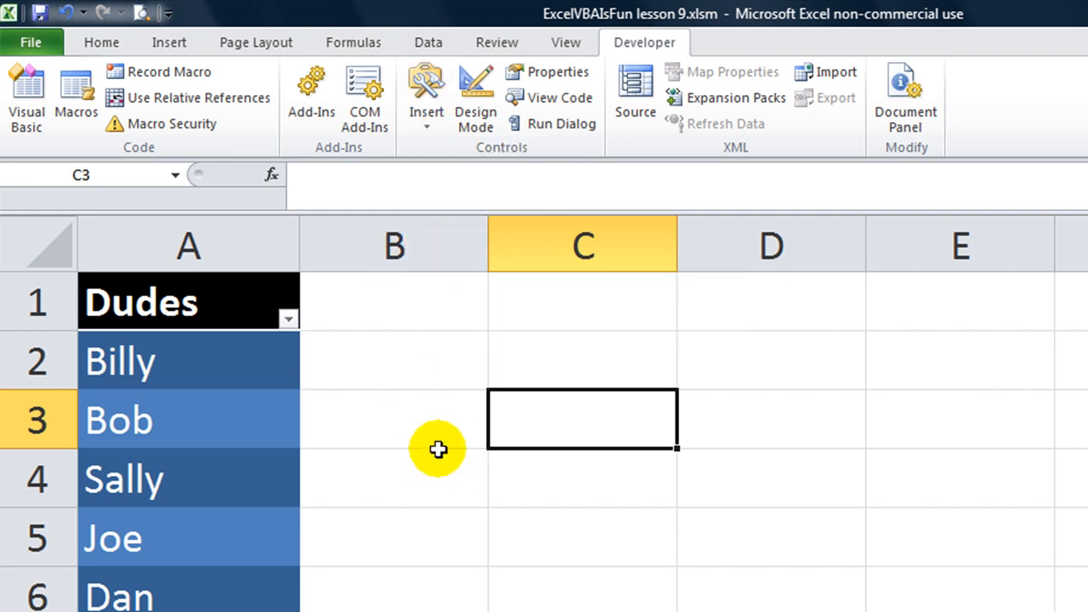
{"action": "mouse_move", "coordinate": [434, 416]}
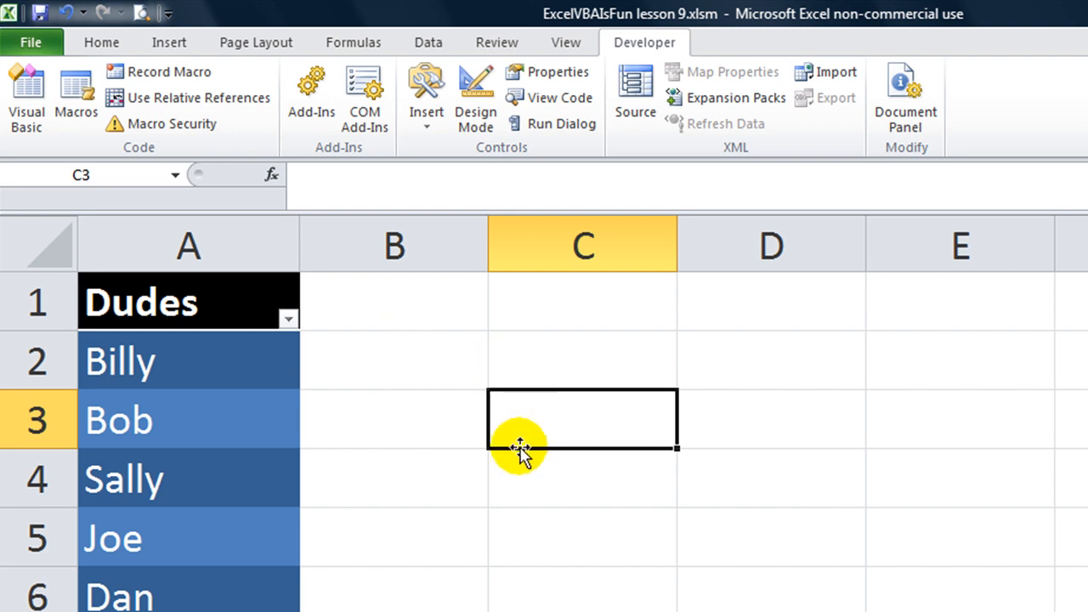
{"action": "mouse_move", "coordinate": [473, 500]}
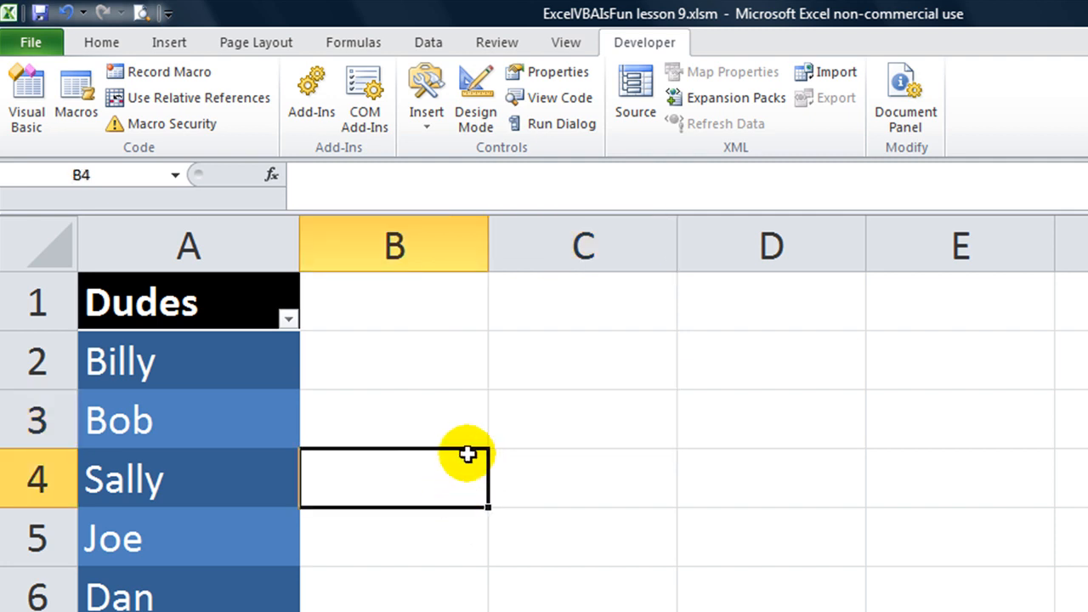
{"action": "mouse_move", "coordinate": [462, 187]}
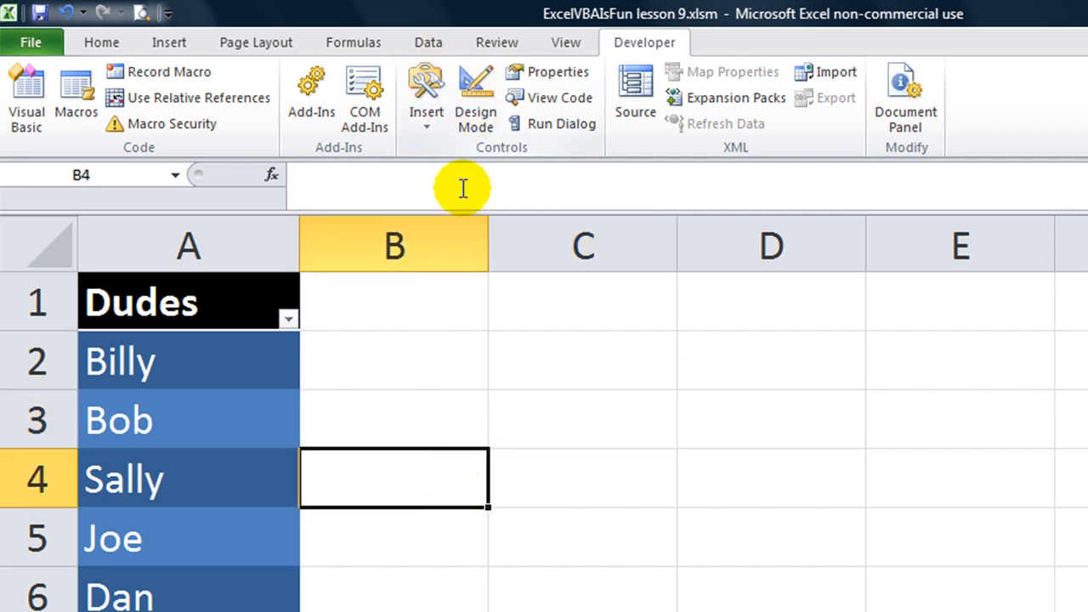
{"action": "left_click", "coordinate": [394, 361]}
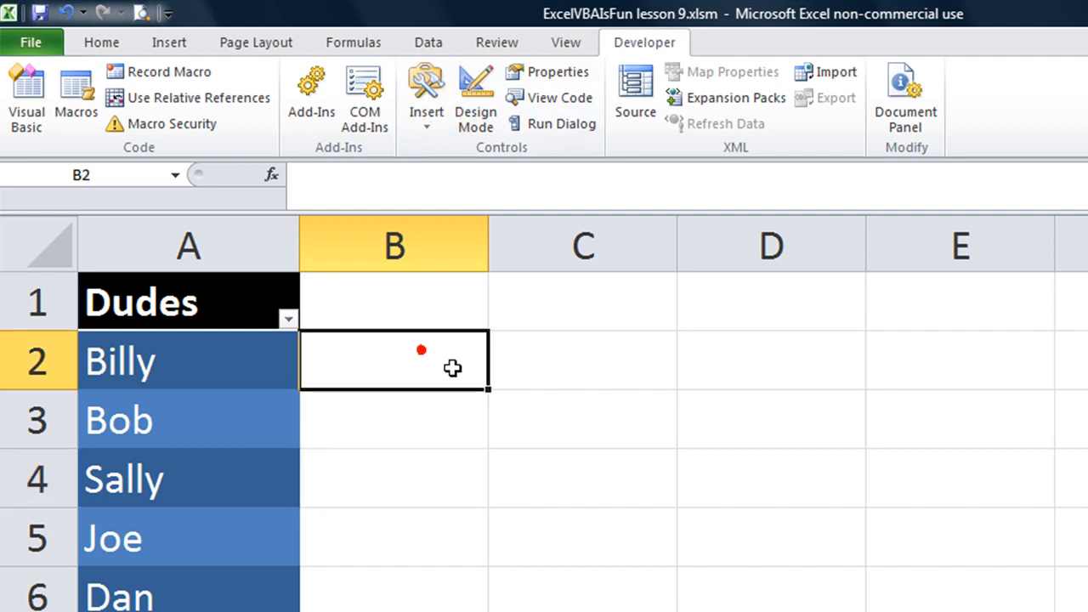
{"action": "left_click", "coordinate": [583, 418]}
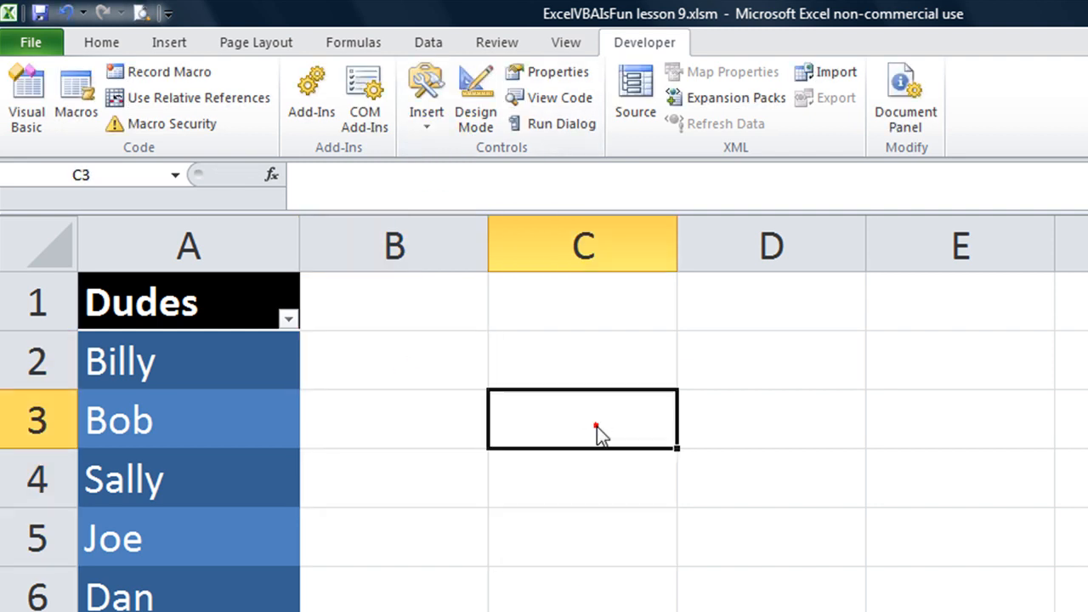
{"action": "type", "text": "sdfs"}
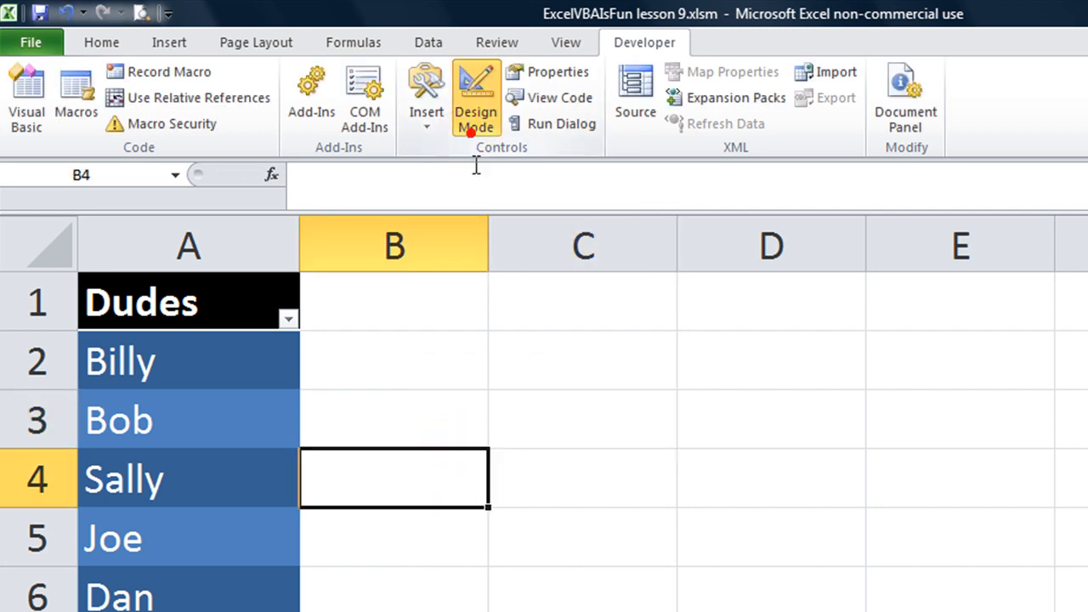
{"action": "mouse_move", "coordinate": [520, 150]}
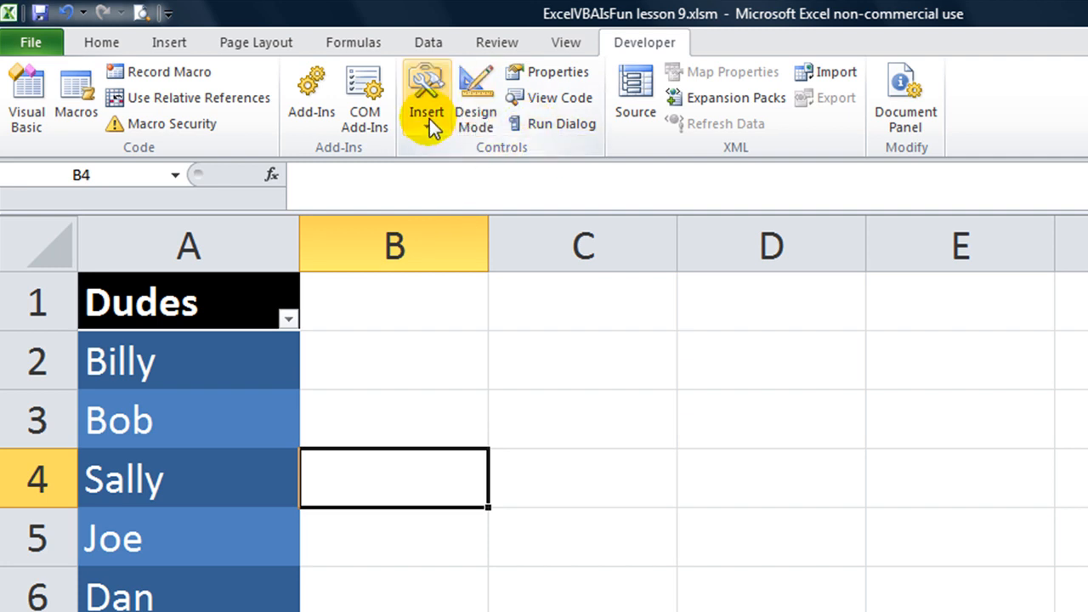
Turn on Design Mode and show the Insert gallery of form and ActiveX controls
{"action": "left_click", "coordinate": [476, 96]}
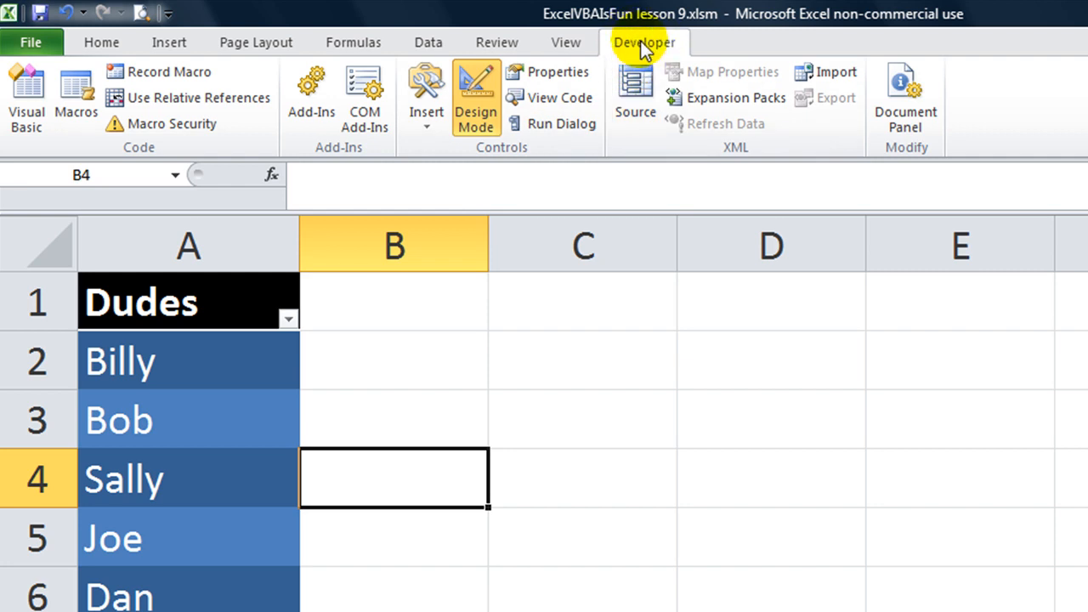
{"action": "left_click", "coordinate": [425, 97]}
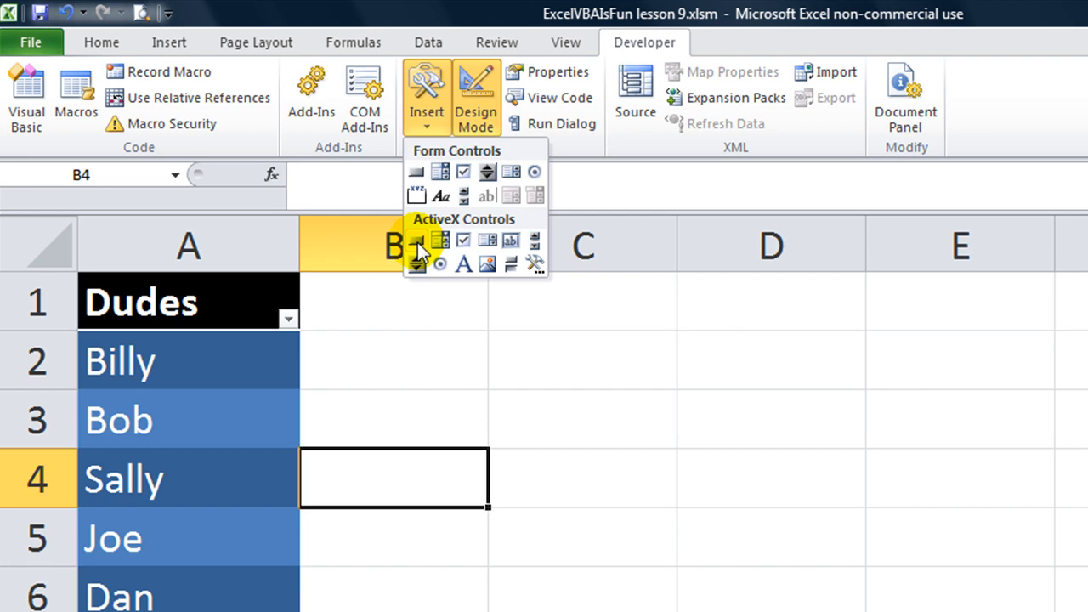
{"action": "mouse_move", "coordinate": [442, 194]}
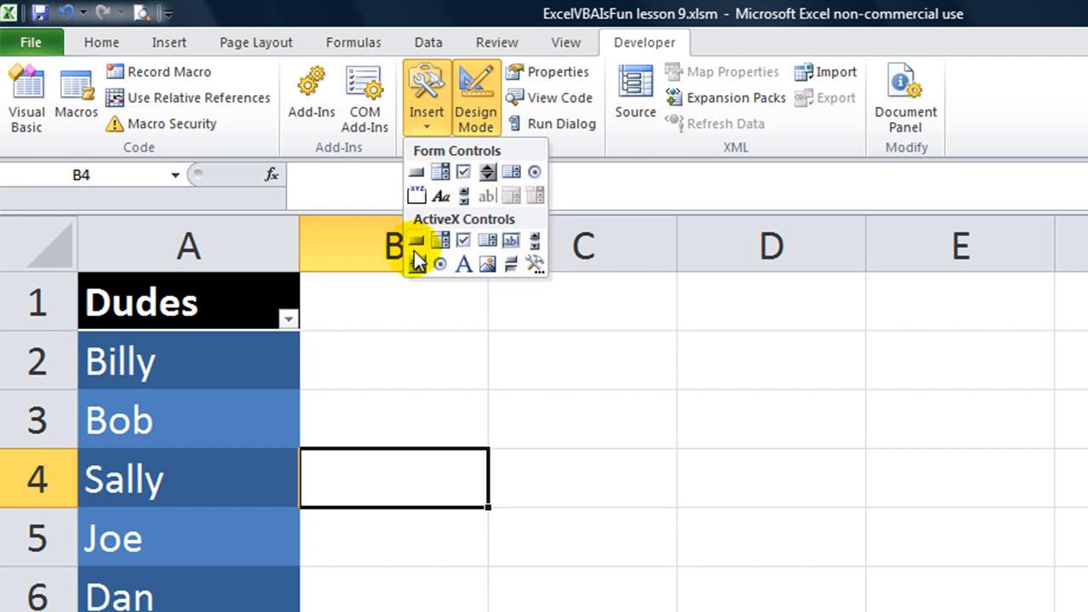
{"action": "mouse_move", "coordinate": [422, 268]}
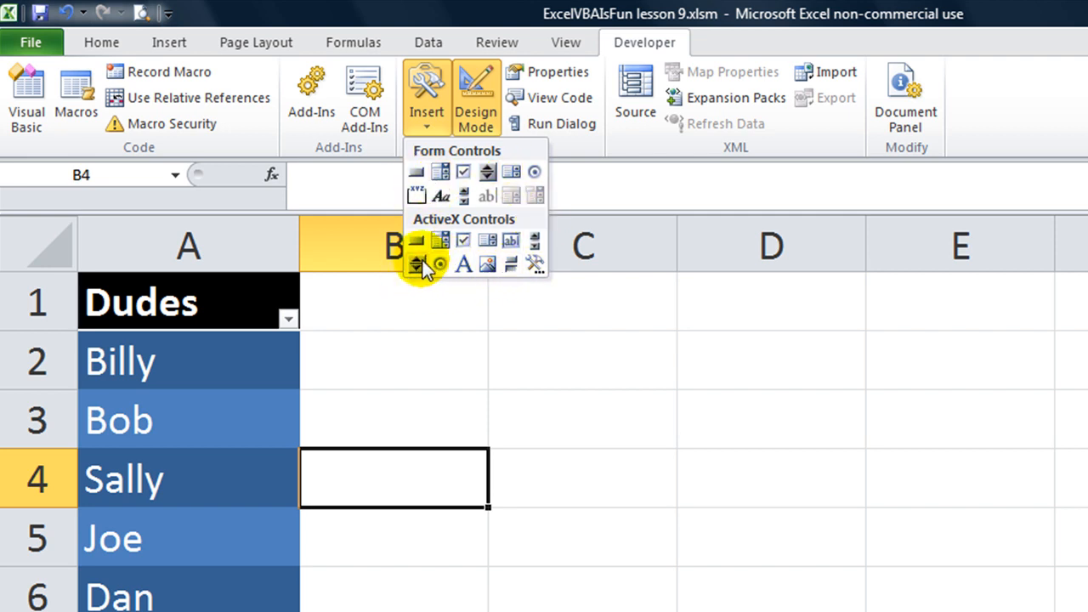
{"action": "mouse_move", "coordinate": [416, 241]}
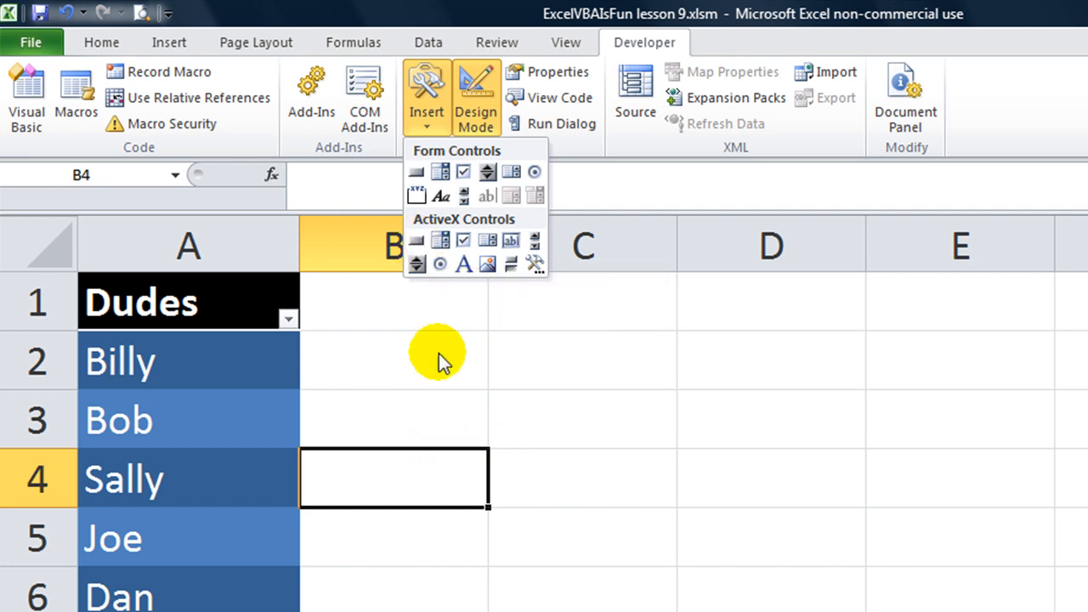
{"action": "mouse_move", "coordinate": [473, 340]}
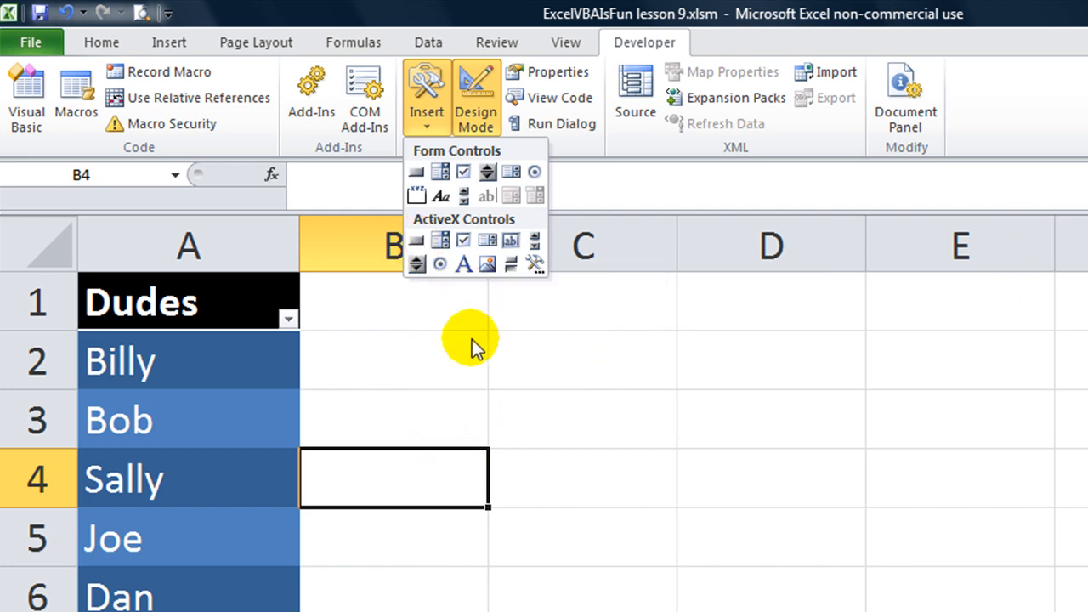
{"action": "mouse_move", "coordinate": [382, 357]}
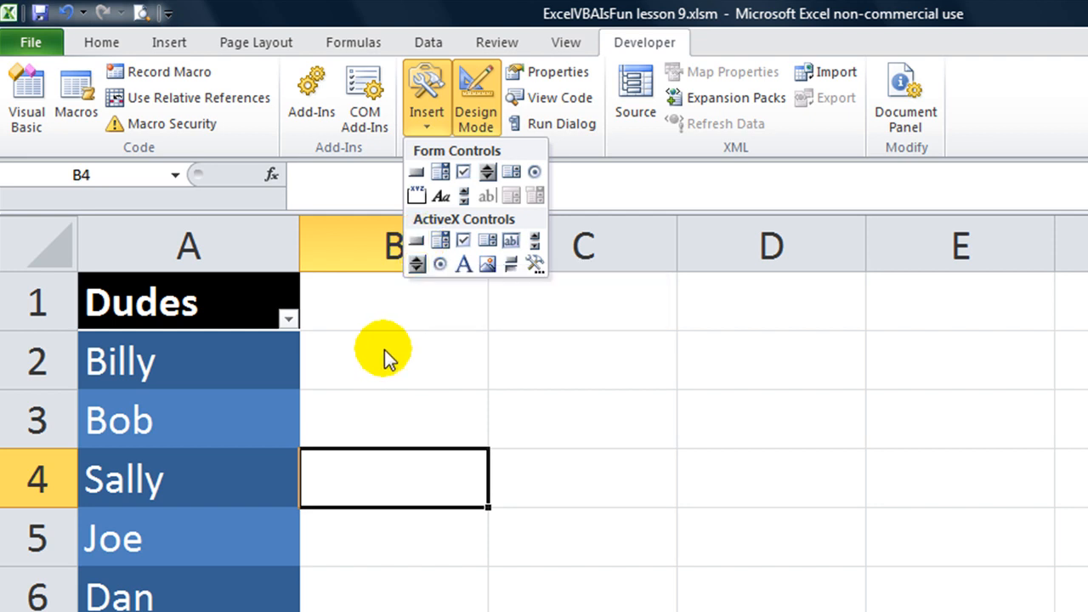
{"action": "mouse_move", "coordinate": [422, 241]}
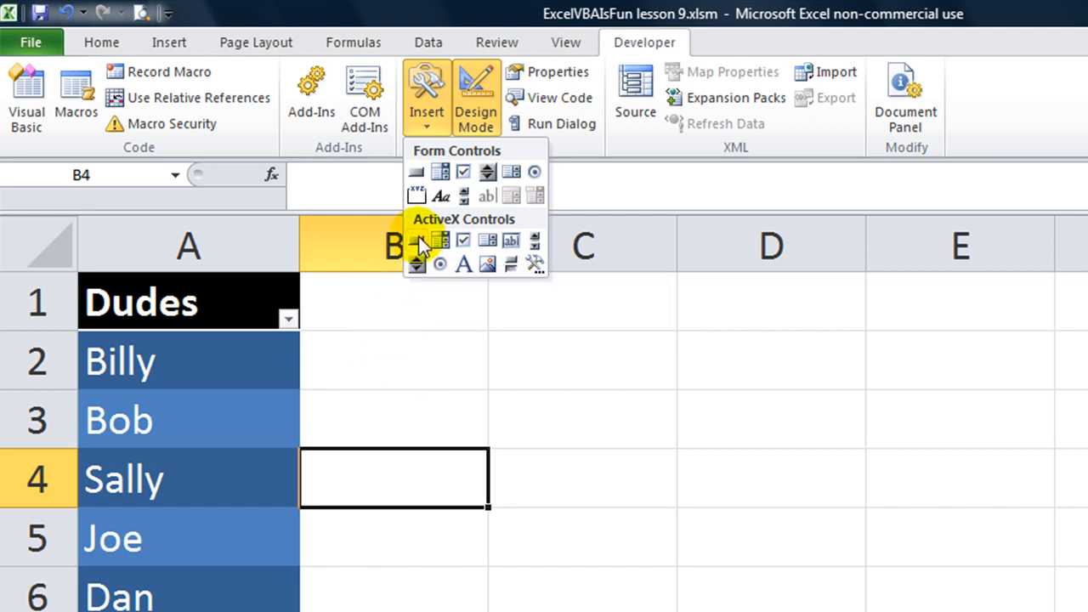
{"action": "mouse_move", "coordinate": [417, 241]}
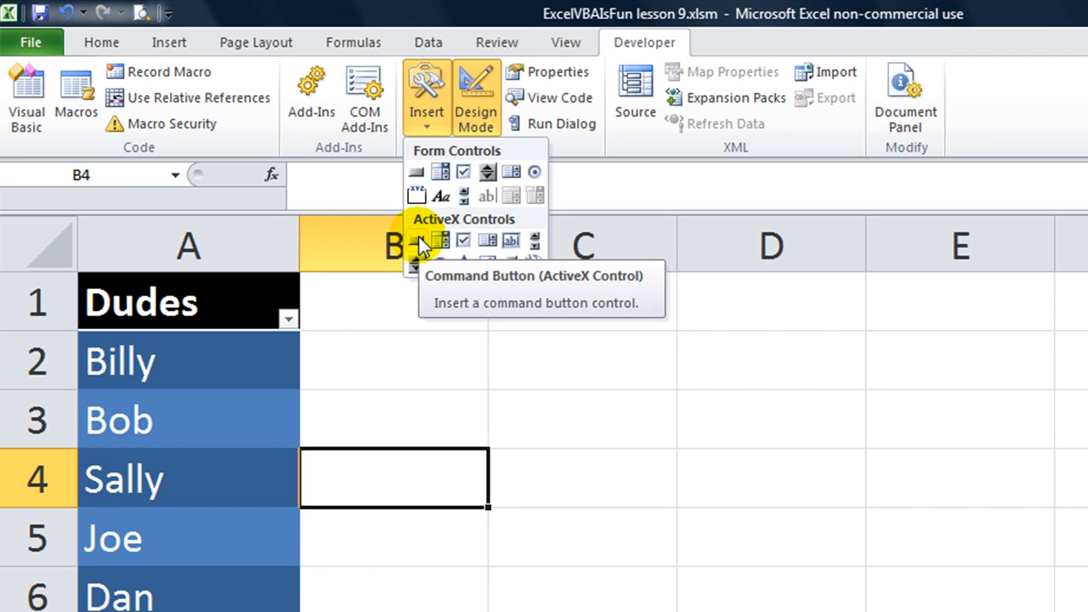
{"action": "mouse_move", "coordinate": [486, 242]}
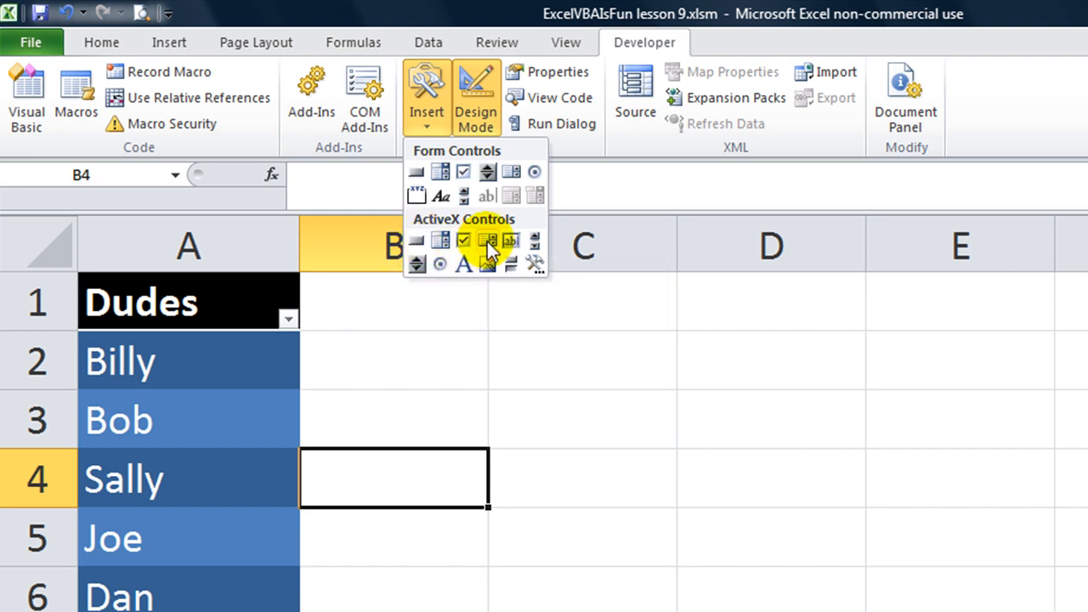
{"action": "mouse_move", "coordinate": [510, 242]}
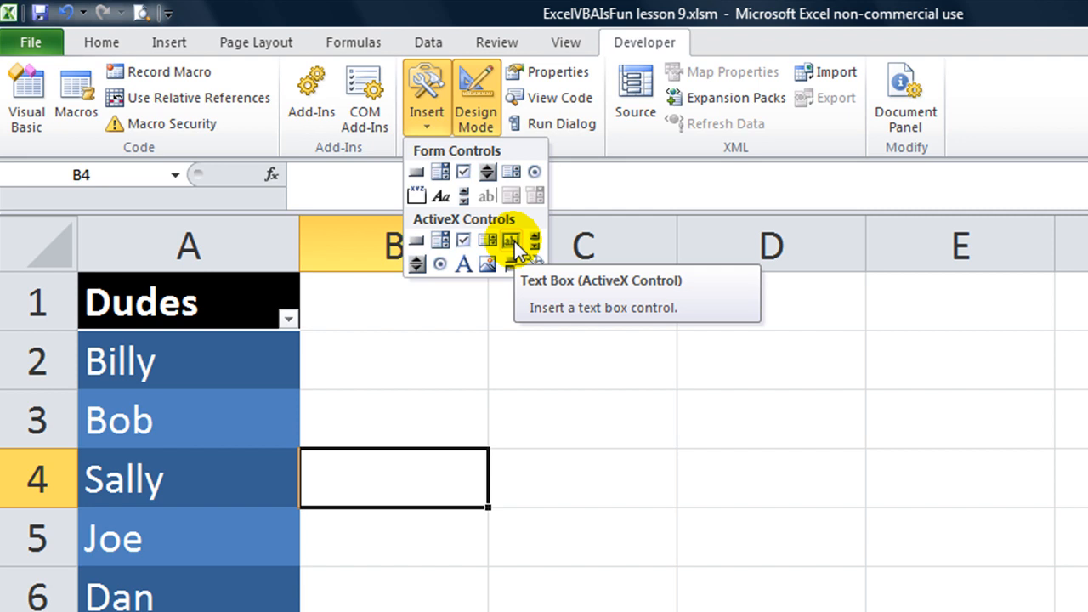
Draw an ActiveX text box over cell B2 and rename it tbPerson1 via the Name Box
{"action": "left_click_drag", "start_coordinate": [395, 340], "coordinate": [610, 536]}
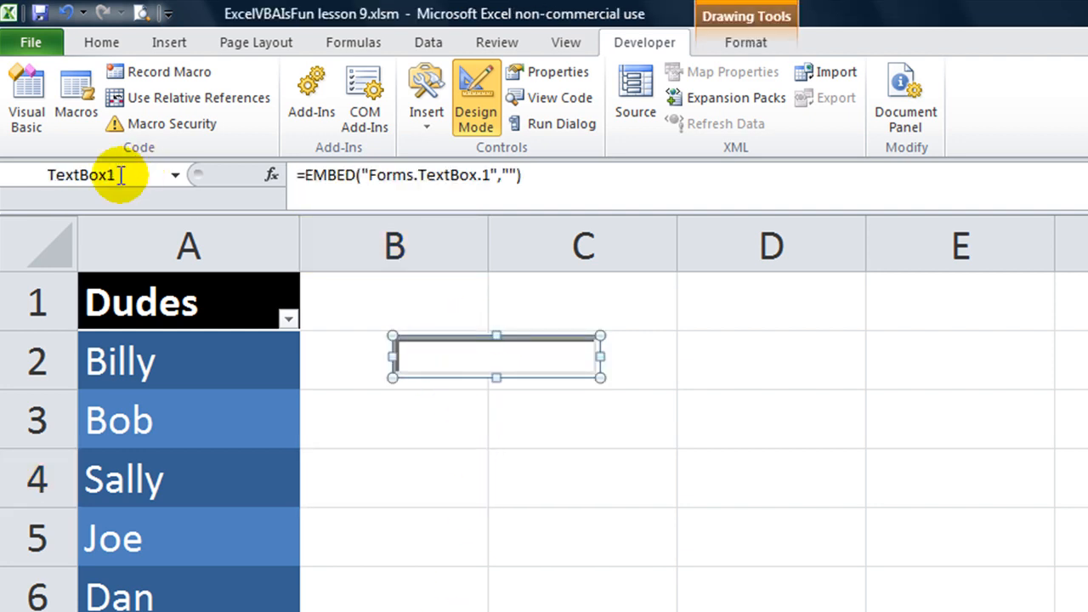
{"action": "mouse_move", "coordinate": [554, 438]}
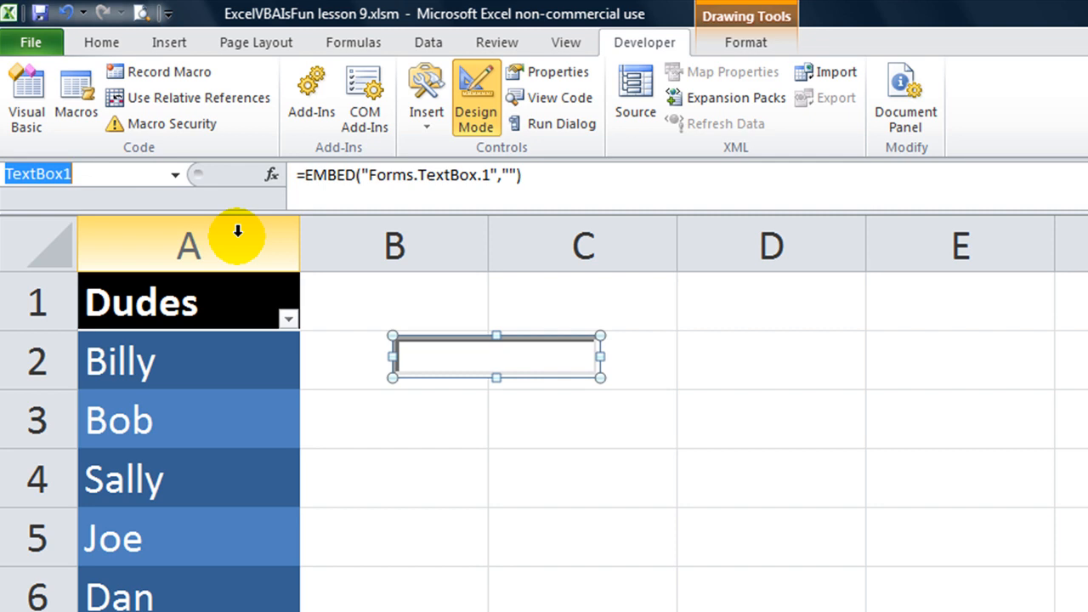
{"action": "type", "text": "tb"}
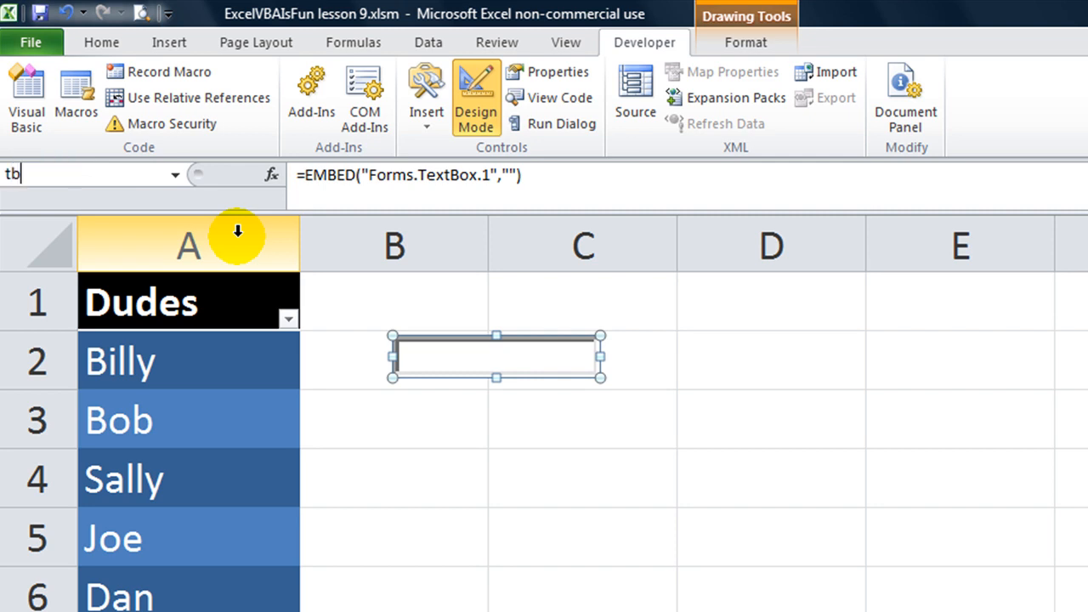
{"action": "type", "text": "P"}
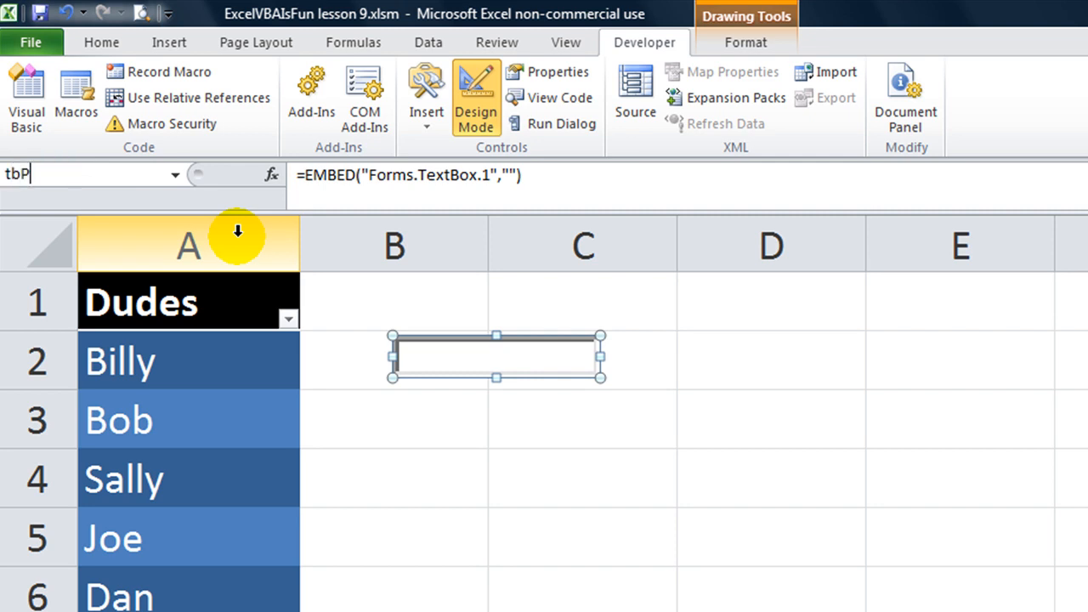
{"action": "type", "text": "erson1"}
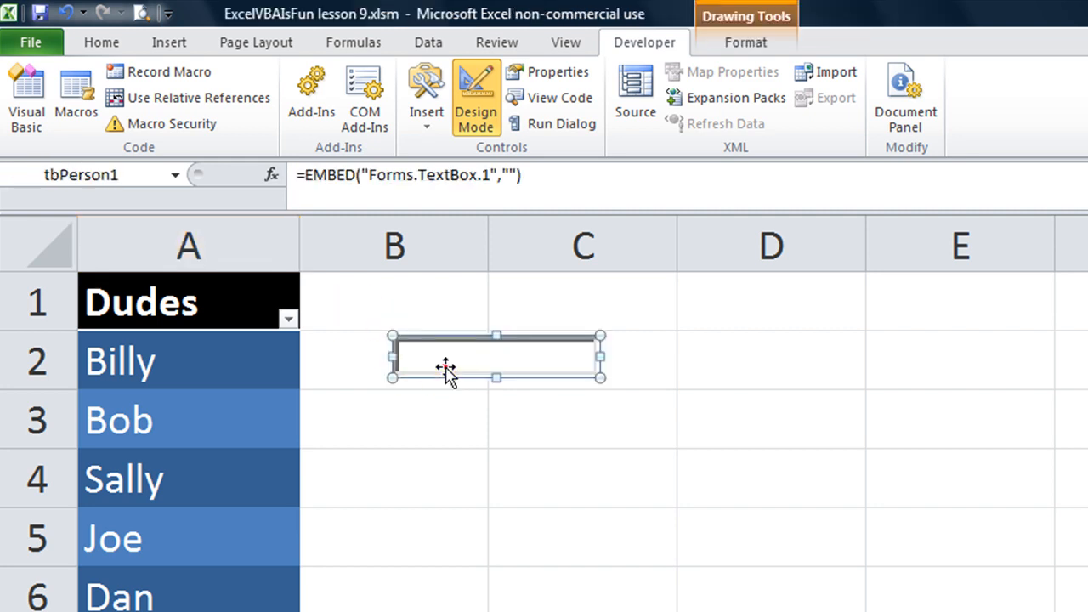
{"action": "left_click", "coordinate": [177, 174]}
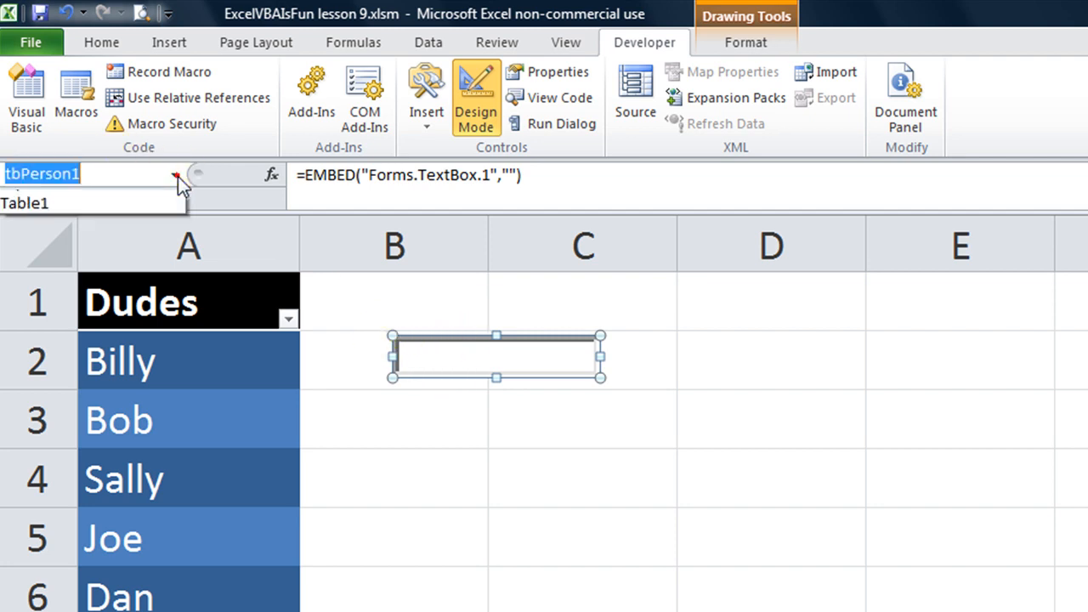
{"action": "left_click", "coordinate": [179, 175]}
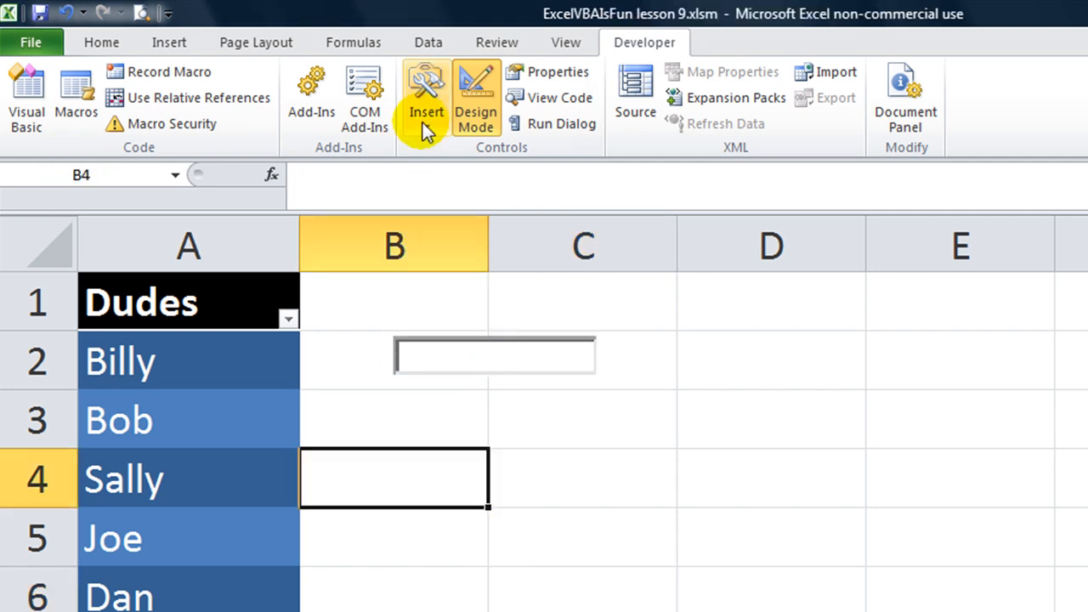
Insert an ActiveX command button in column B below the tbPerson1 text box
{"action": "left_click", "coordinate": [425, 97]}
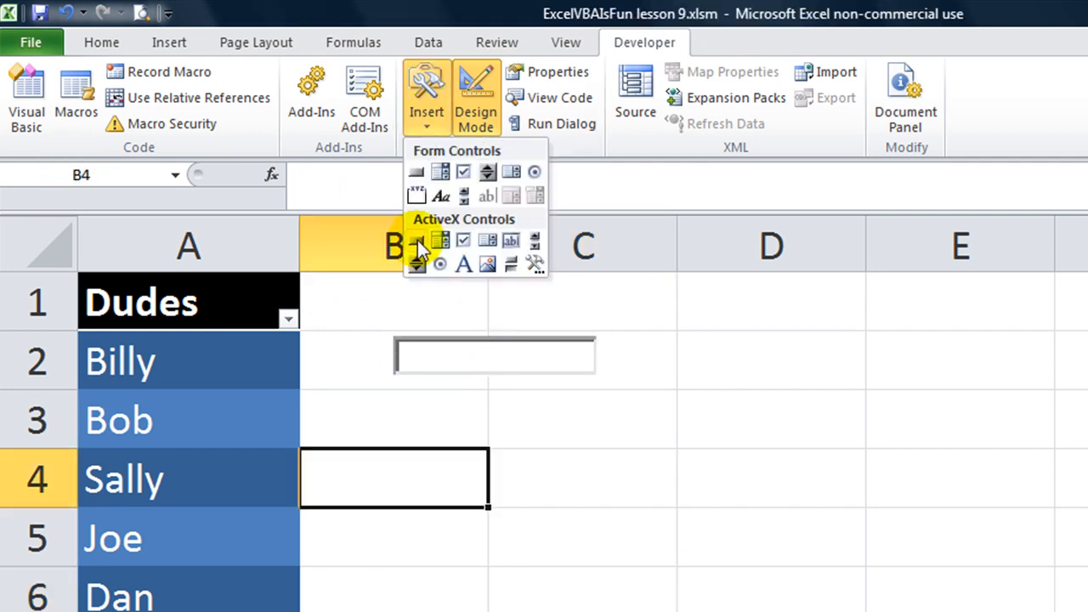
{"action": "left_click", "coordinate": [416, 239]}
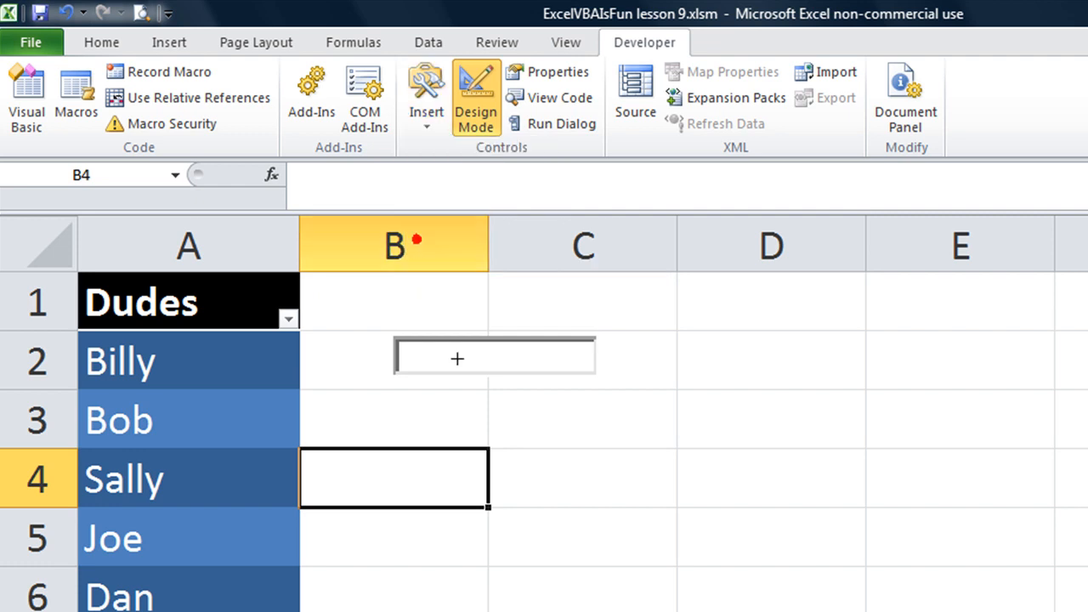
{"action": "left_click_drag", "start_coordinate": [398, 401], "coordinate": [684, 496]}
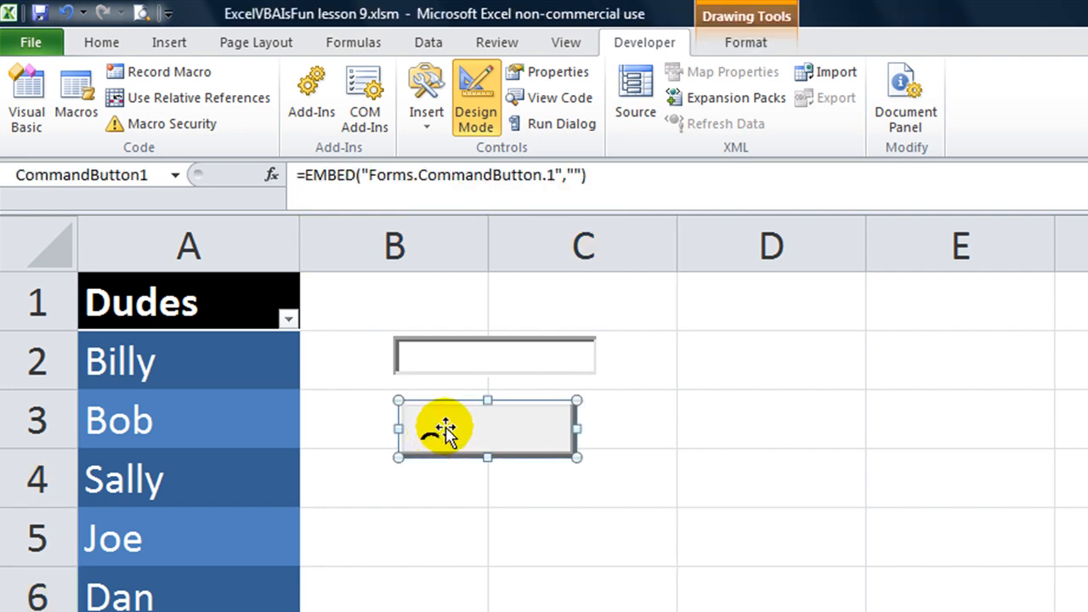
Set the button's Caption property to hello in Properties, dismissing the Font dialog unchanged
{"action": "right_click", "coordinate": [446, 429]}
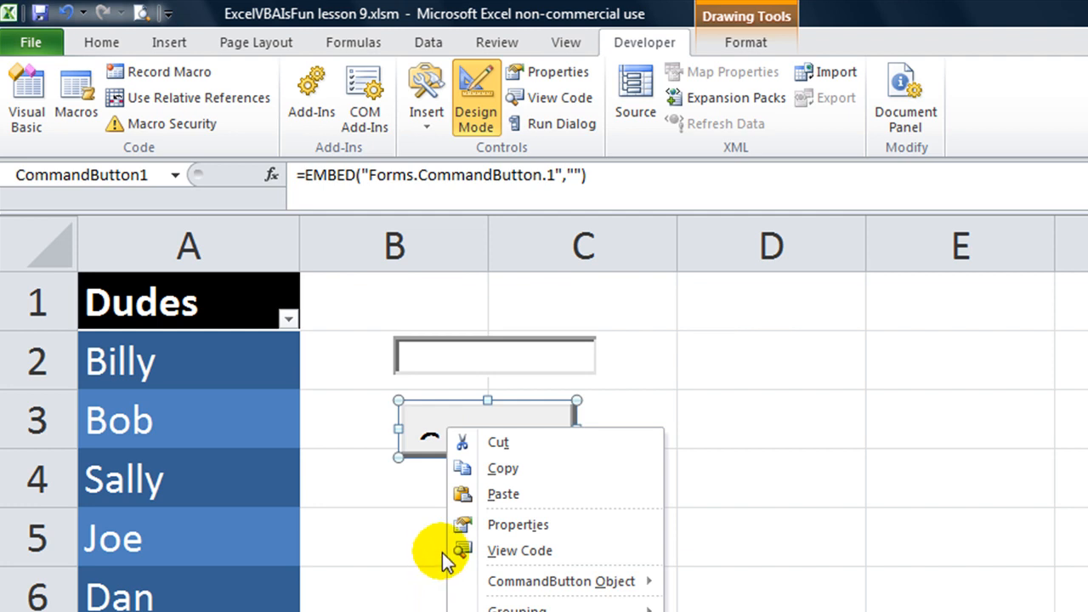
{"action": "left_click", "coordinate": [517, 523]}
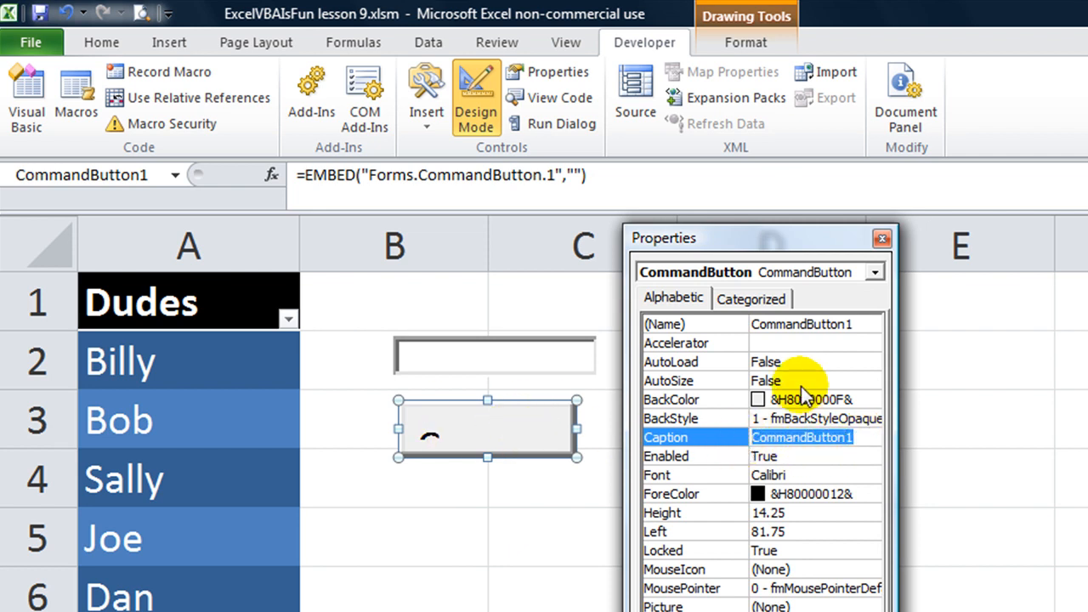
{"action": "left_click", "coordinate": [816, 437]}
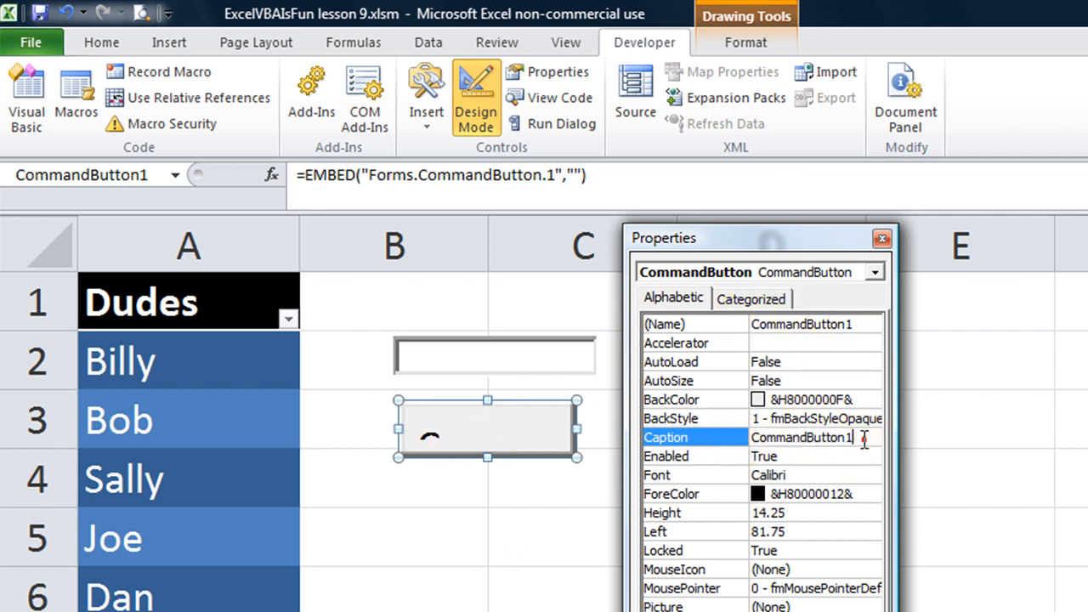
{"action": "type", "text": "hello"}
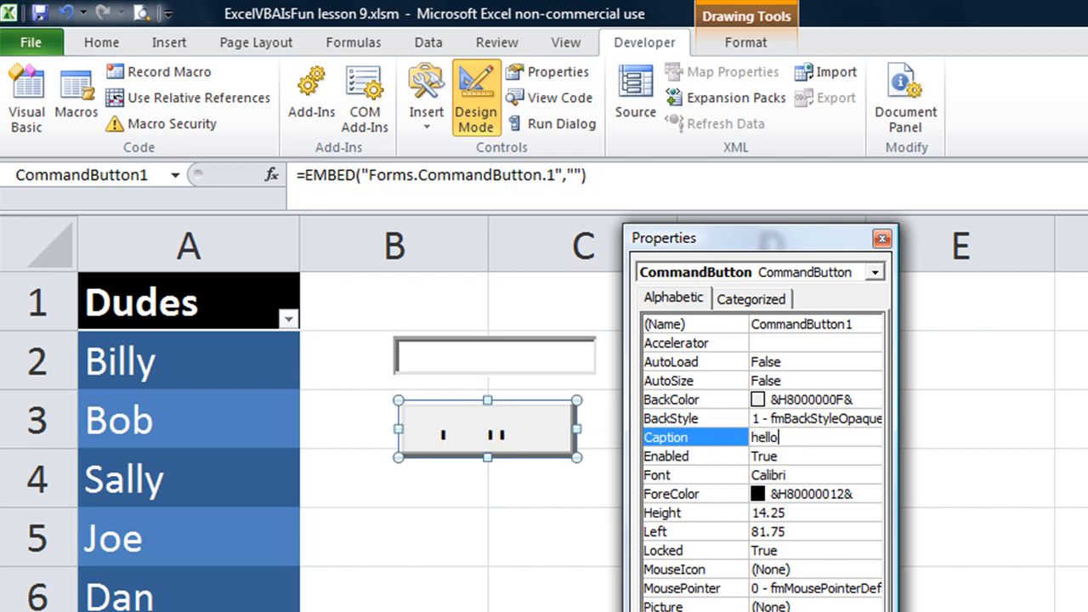
{"action": "mouse_move", "coordinate": [701, 541]}
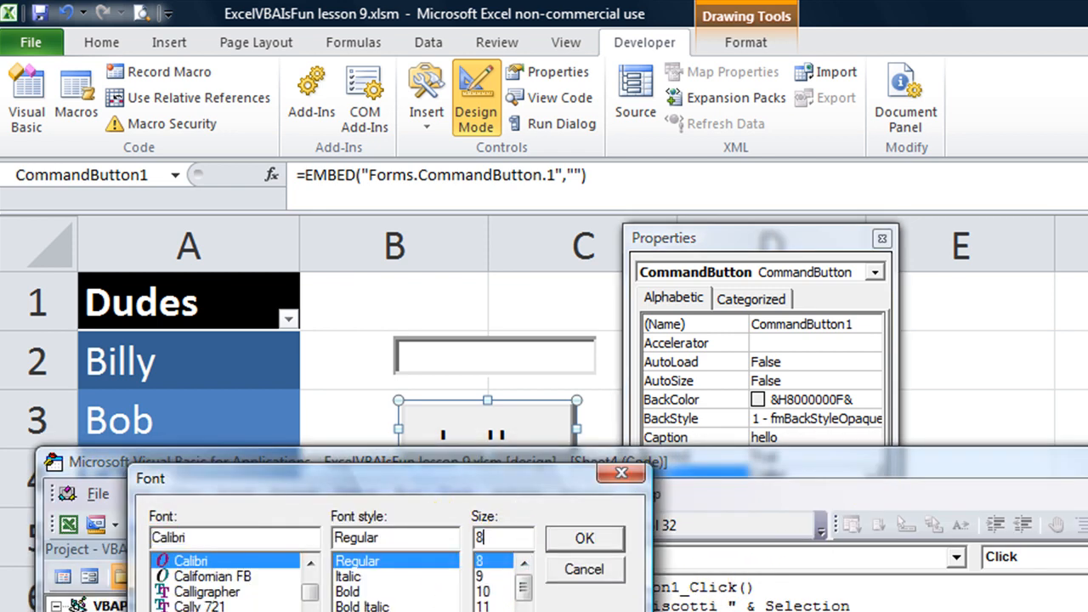
{"action": "left_click", "coordinate": [585, 537]}
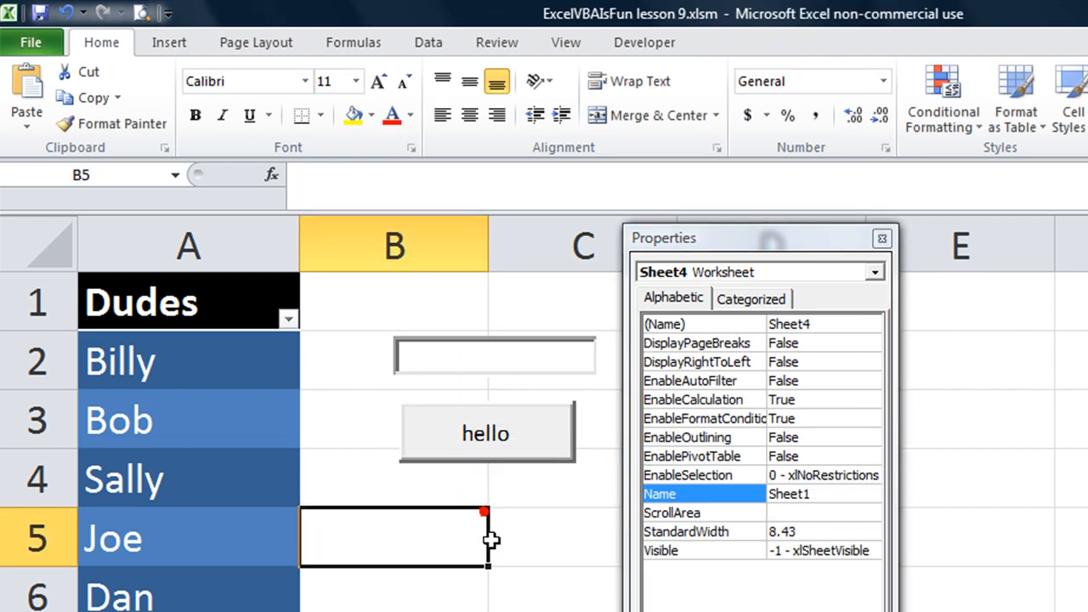
Change the button's Caption property to Press here
{"action": "left_click", "coordinate": [486, 434]}
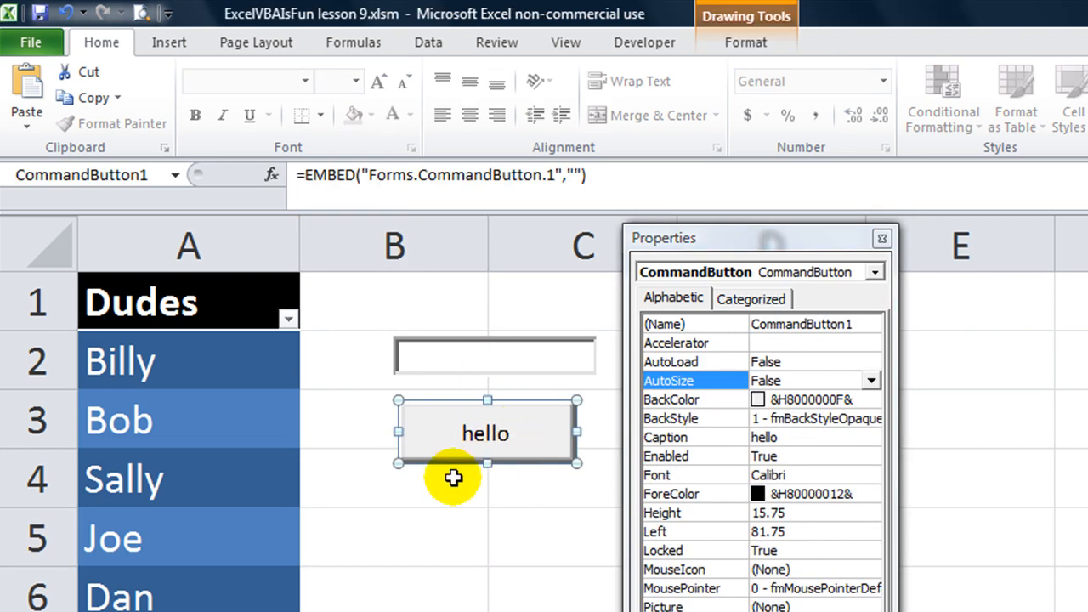
{"action": "mouse_move", "coordinate": [414, 554]}
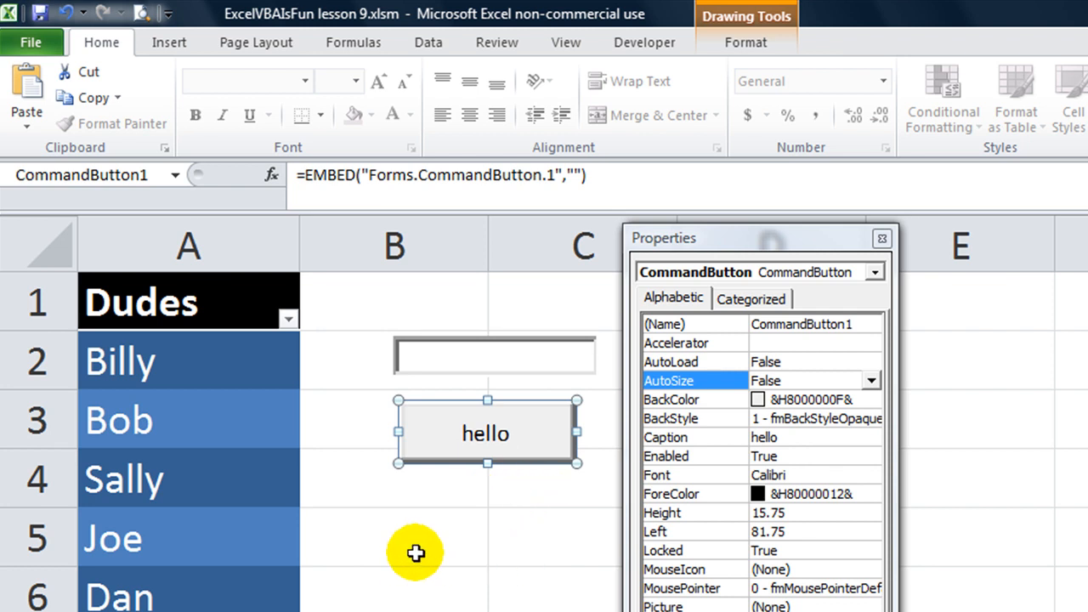
{"action": "mouse_move", "coordinate": [734, 474]}
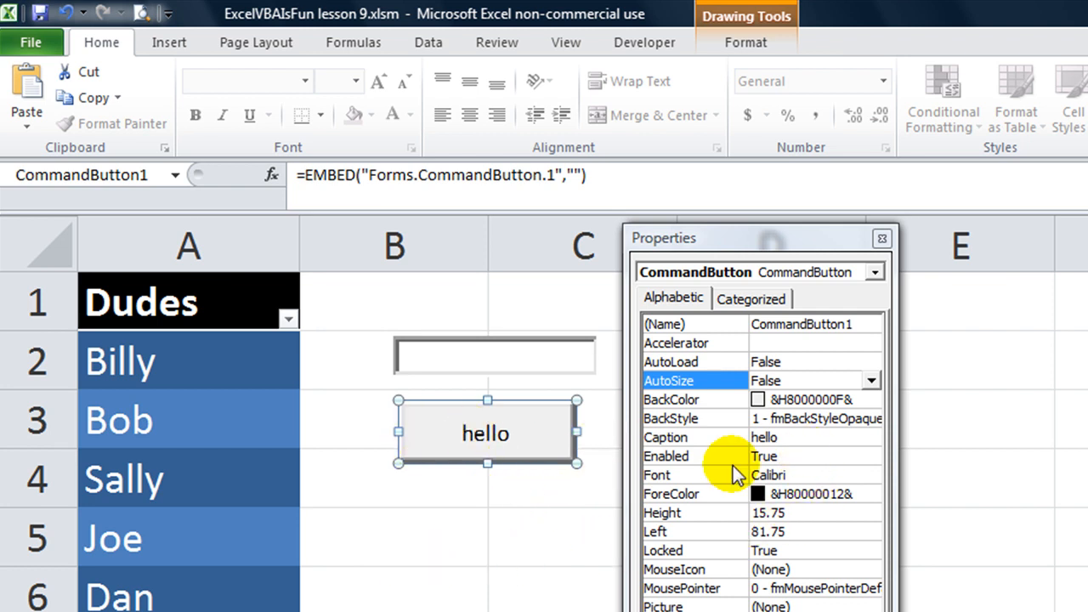
{"action": "left_click", "coordinate": [694, 437]}
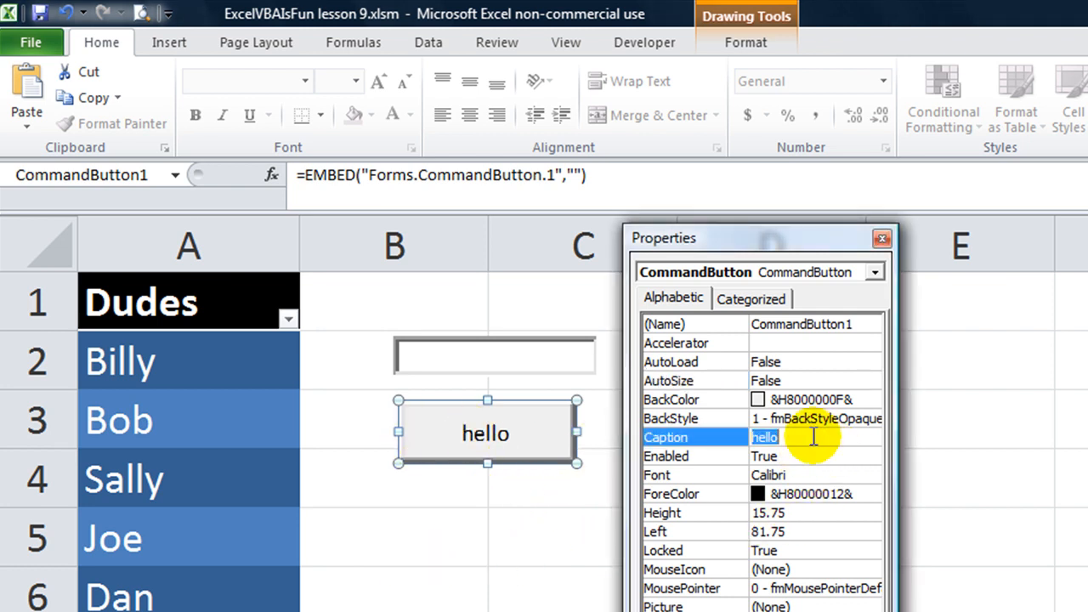
{"action": "type", "text": "Press"}
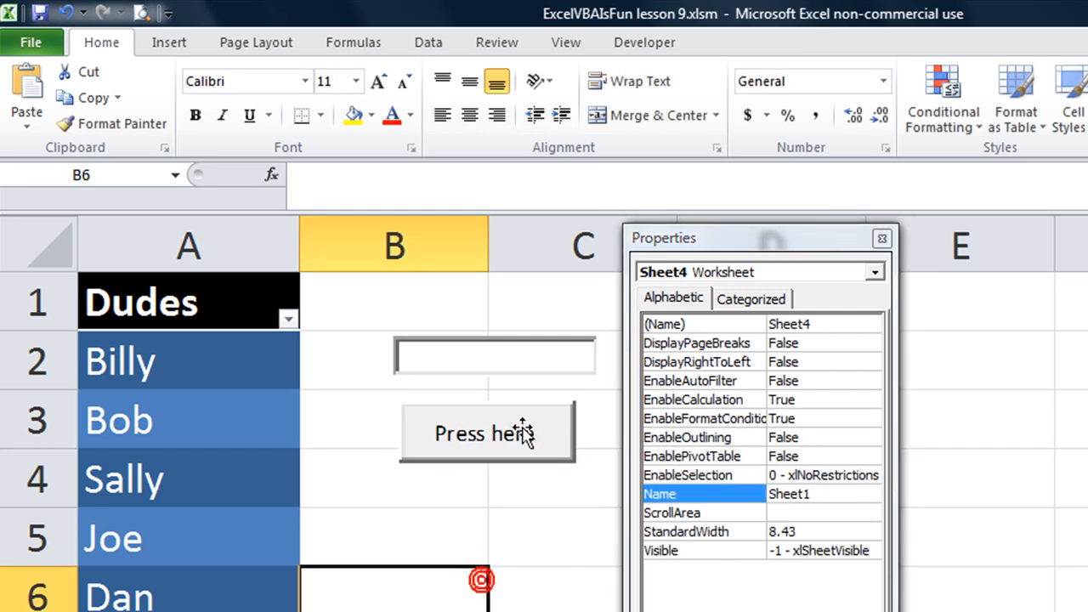
{"action": "left_click", "coordinate": [495, 356]}
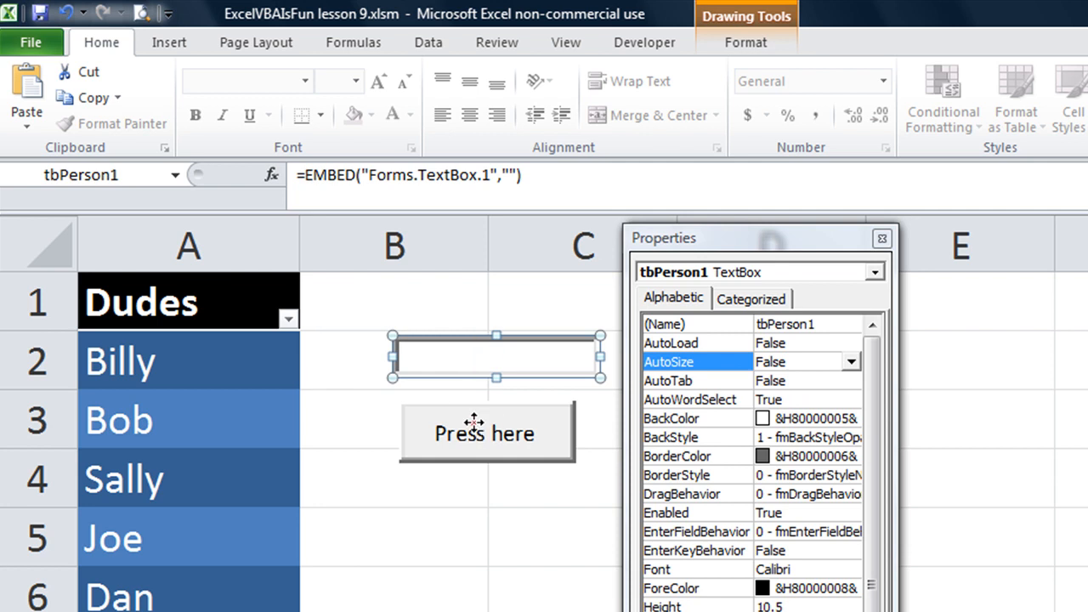
{"action": "left_click", "coordinate": [485, 433]}
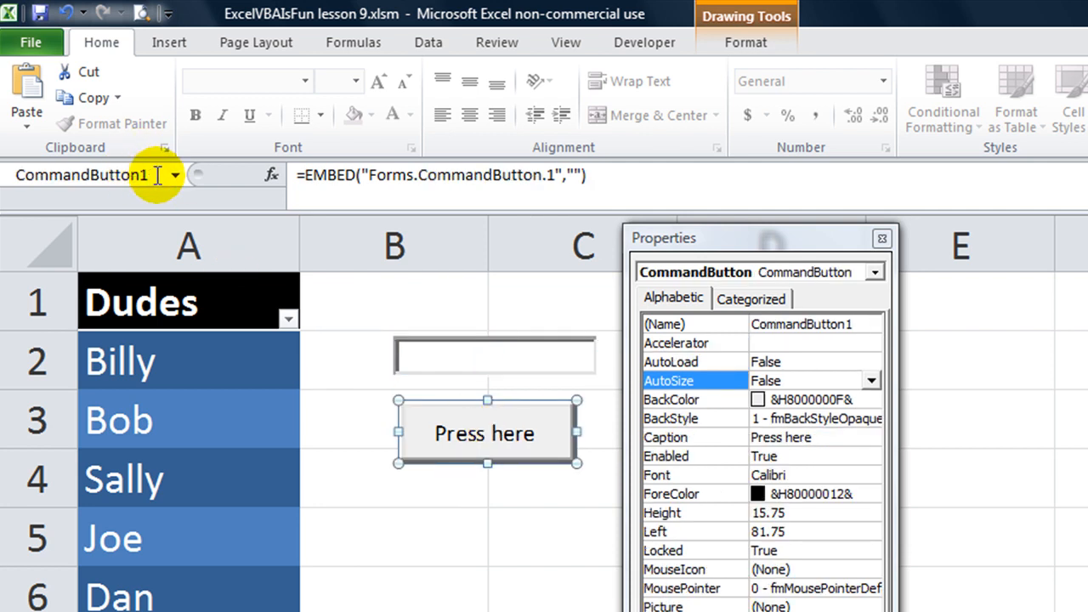
Rename the button btnPressHere in the Name Box
{"action": "left_click", "coordinate": [77, 174]}
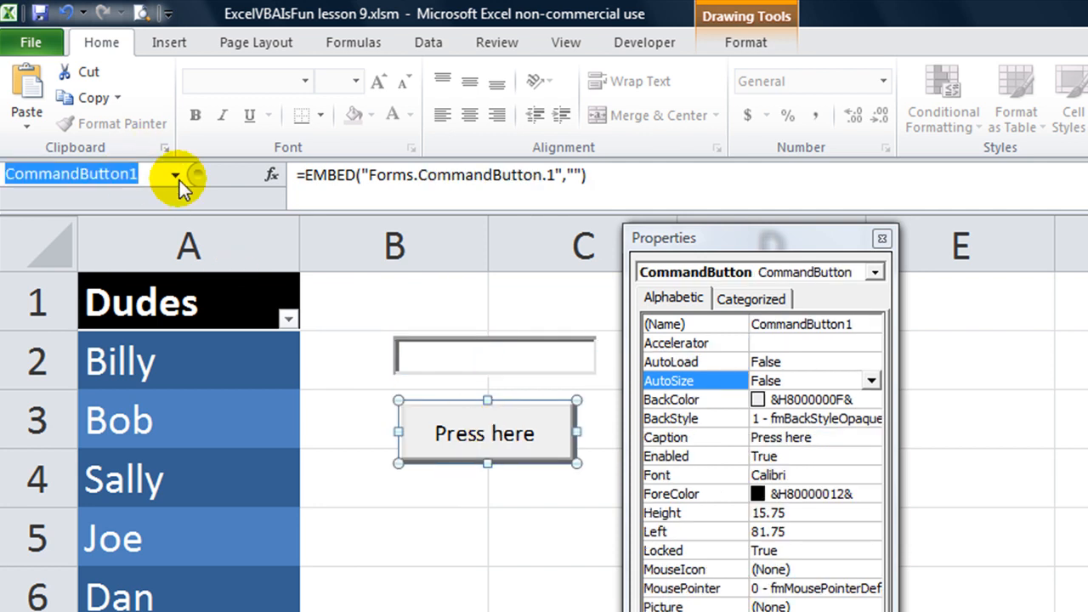
{"action": "type", "text": "bt"}
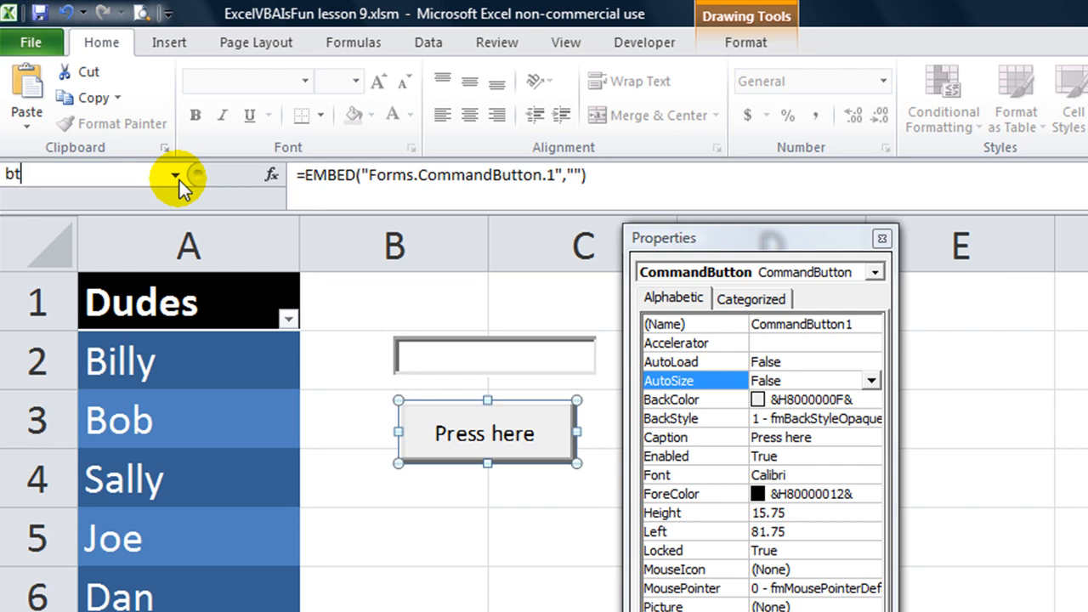
{"action": "type", "text": "nPress"}
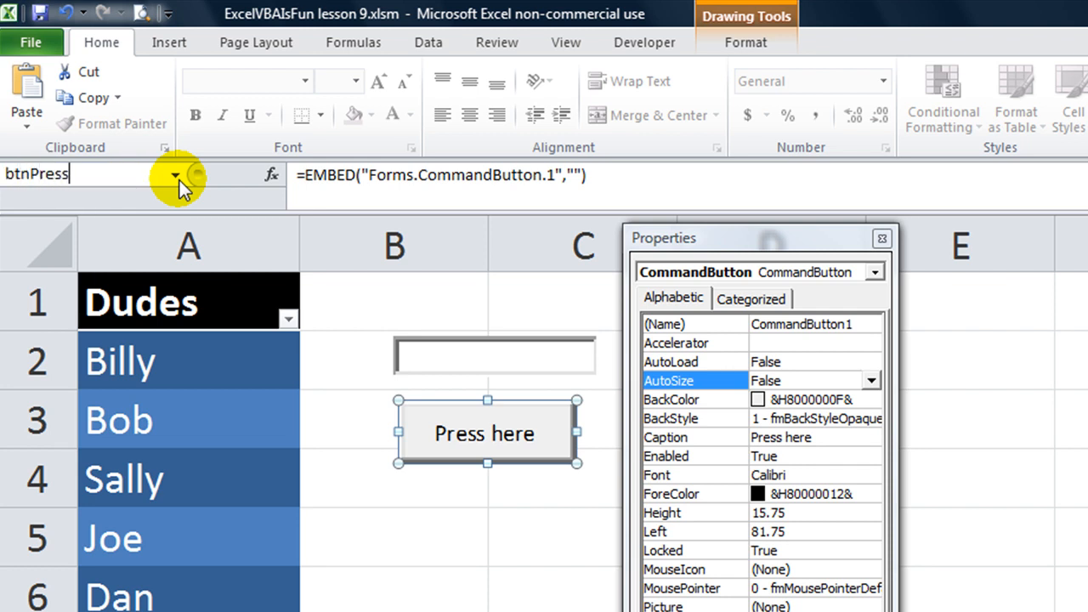
{"action": "type", "text": "btnPressHere"}
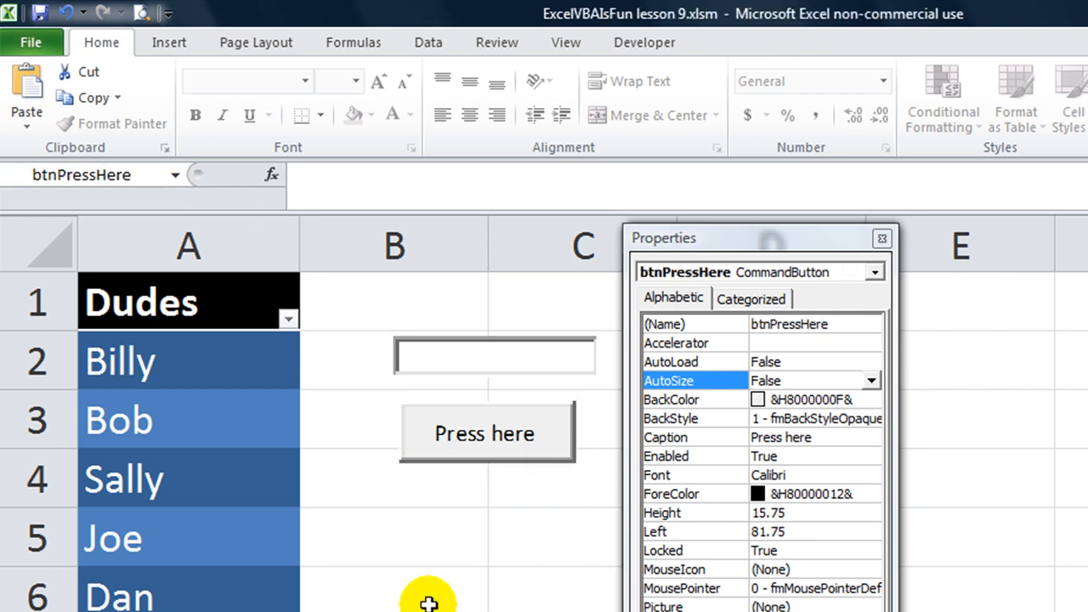
Leave Design Mode and type sample text 'sfdsdfsdf' into the tbPerson1 text box
{"action": "left_click", "coordinate": [485, 433]}
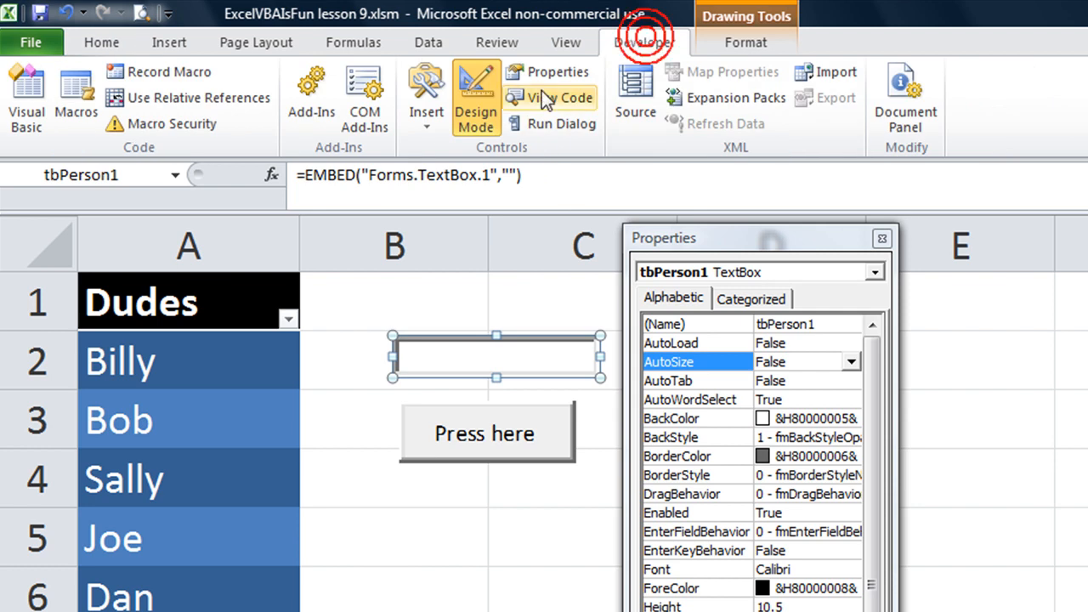
{"action": "left_click", "coordinate": [484, 433]}
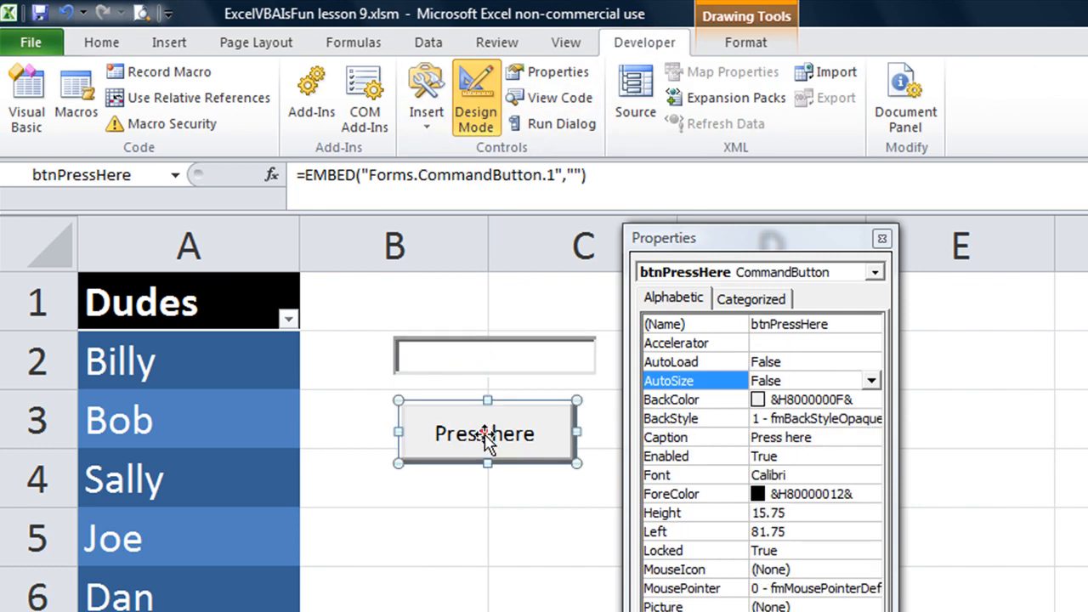
{"action": "left_click", "coordinate": [496, 355]}
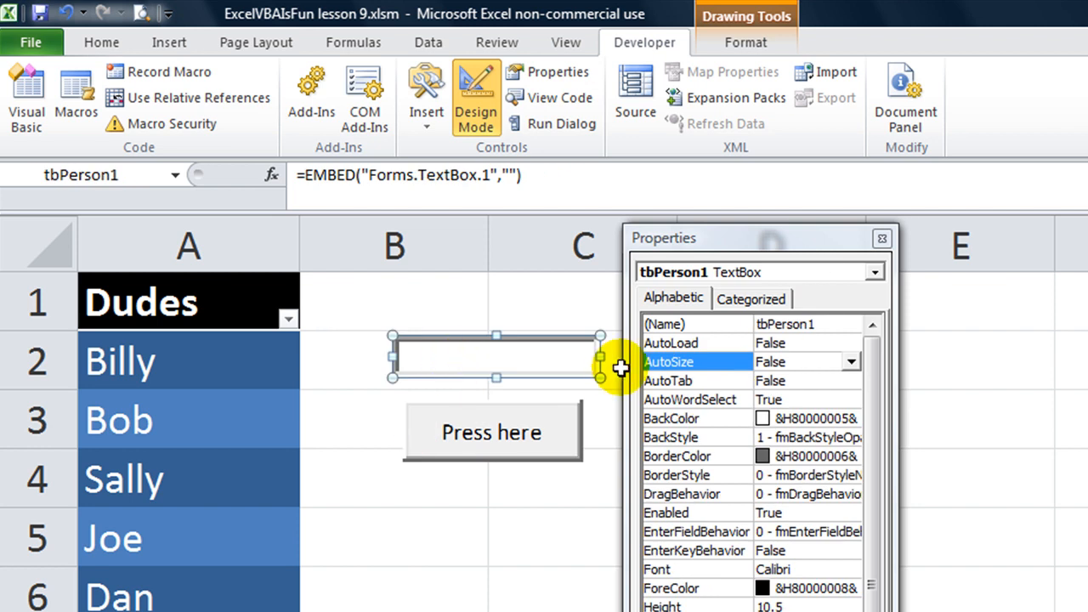
{"action": "left_click", "coordinate": [476, 95]}
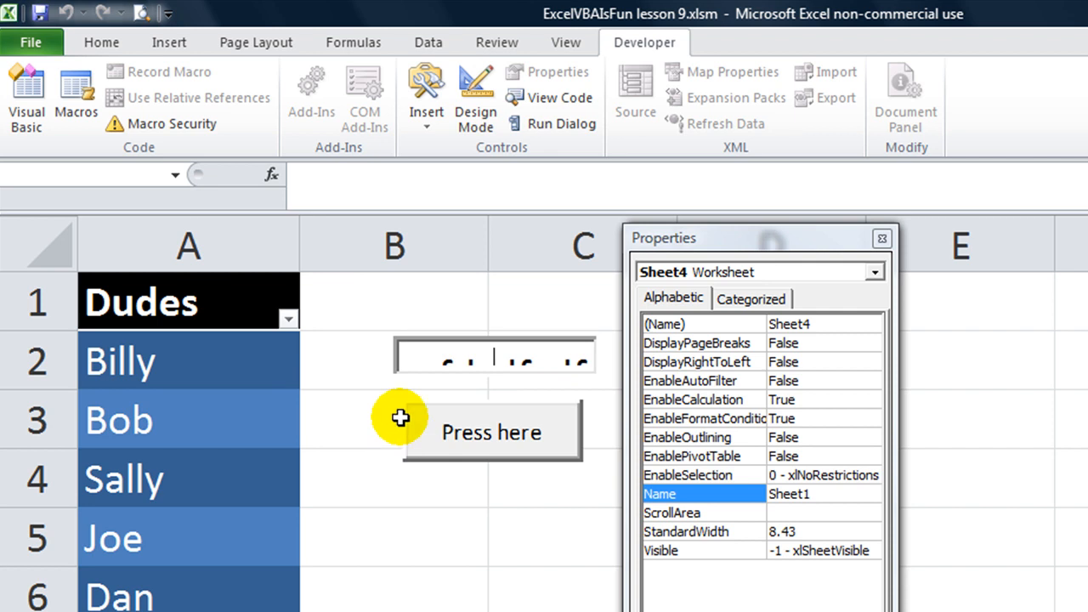
{"action": "mouse_move", "coordinate": [384, 603]}
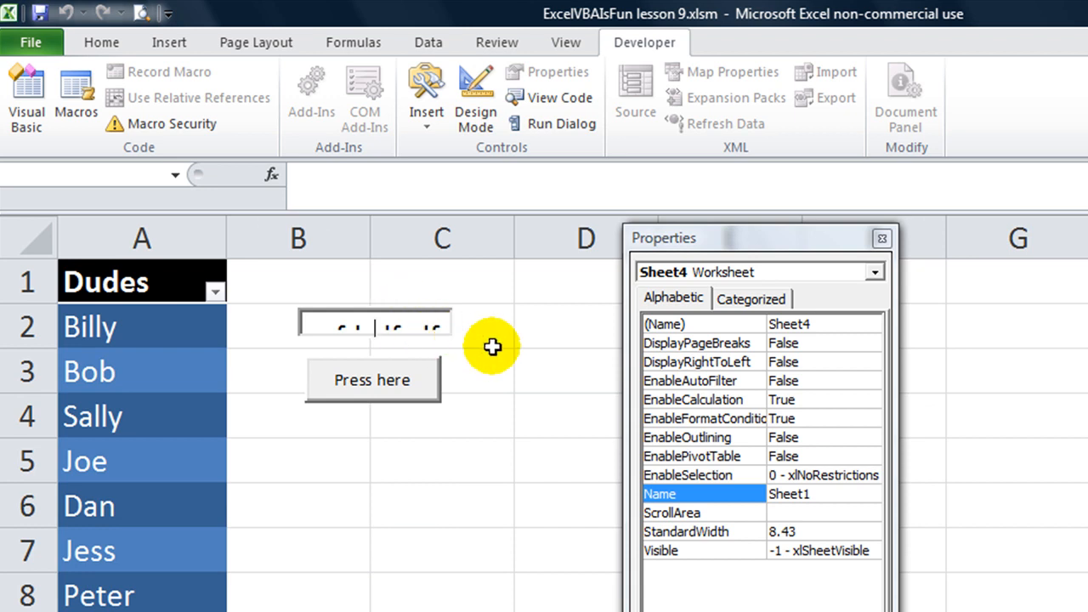
Switch Design Mode back on and reselect the Press here button for editing
{"action": "left_click", "coordinate": [374, 323]}
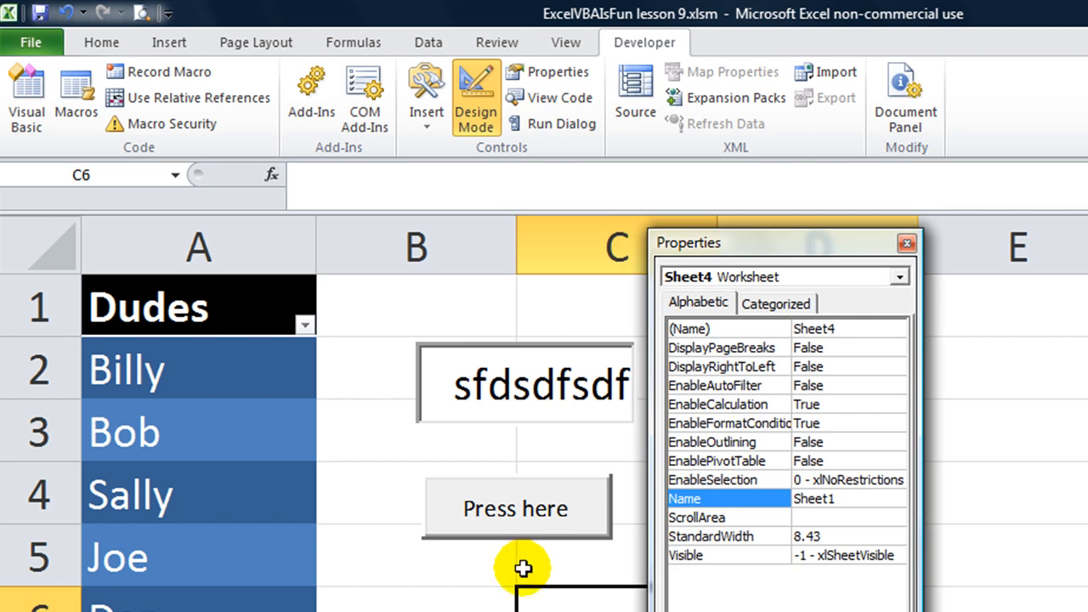
{"action": "mouse_move", "coordinate": [476, 603]}
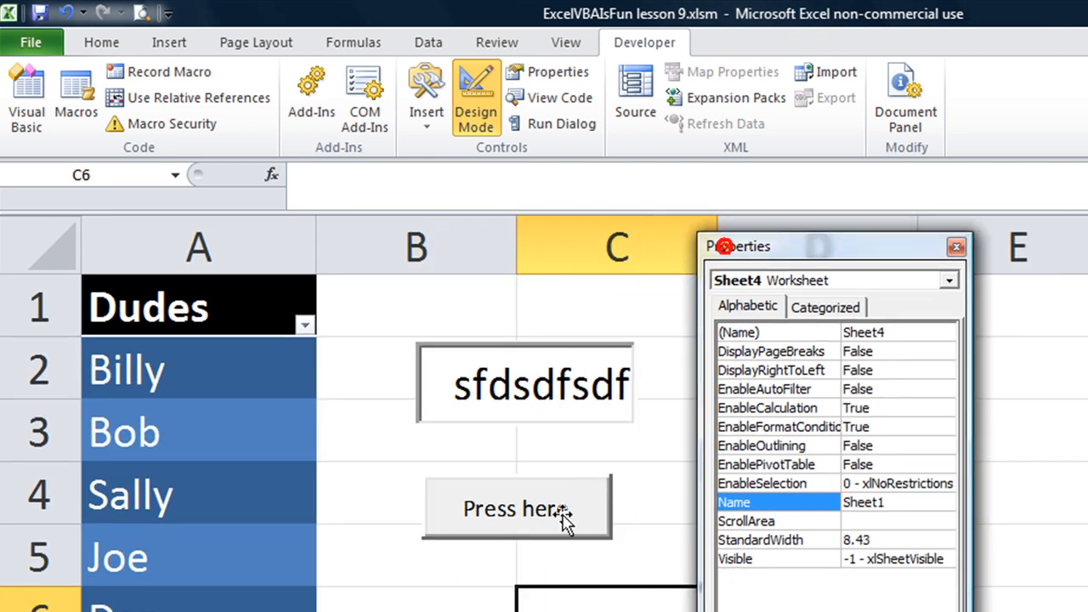
{"action": "left_click", "coordinate": [516, 508]}
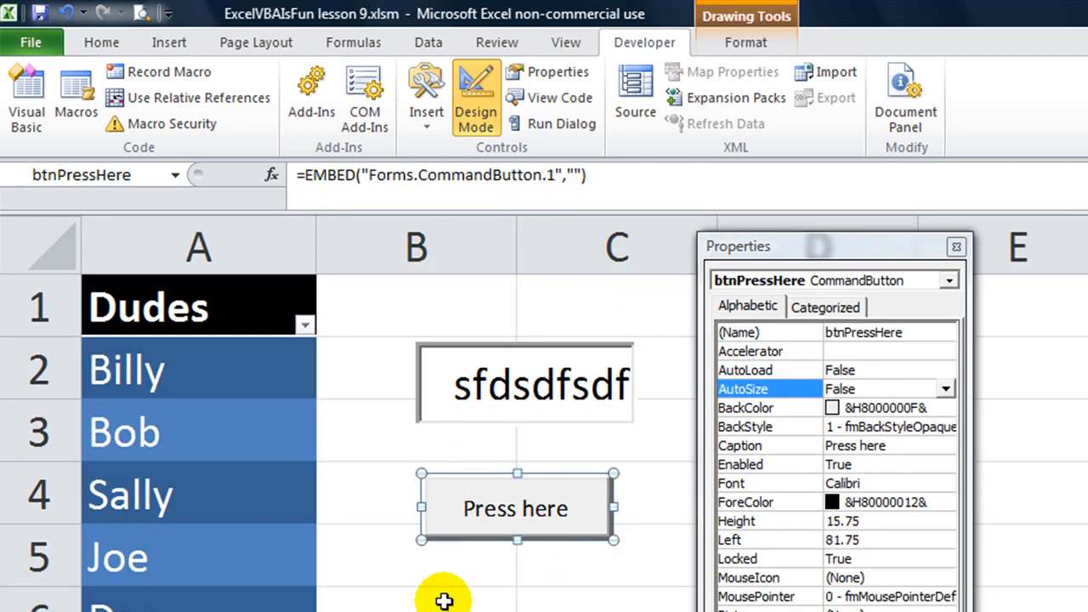
{"action": "left_click", "coordinate": [541, 384]}
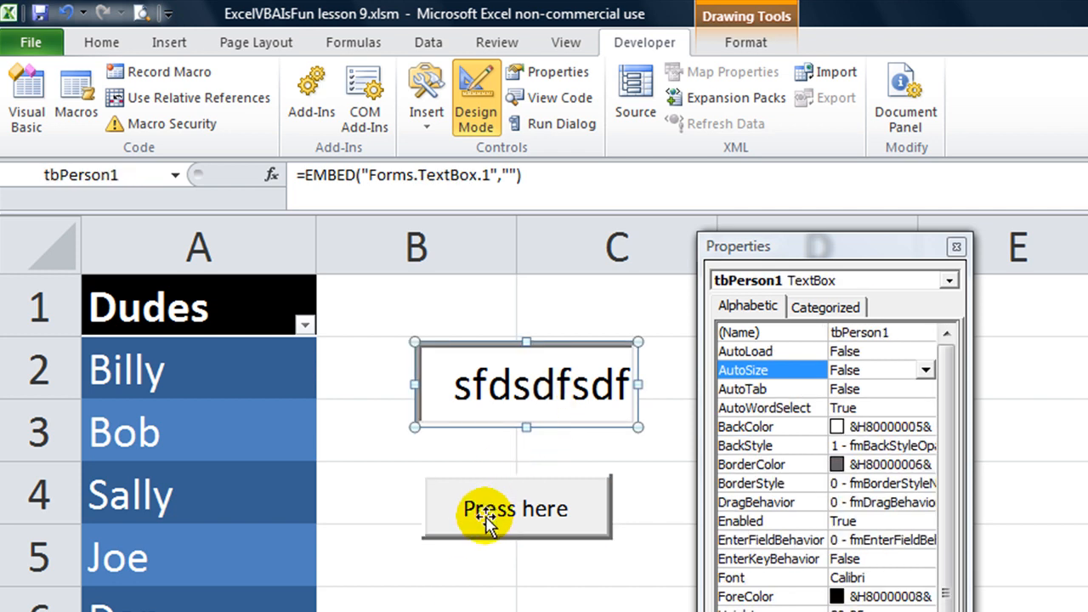
{"action": "left_click", "coordinate": [514, 508]}
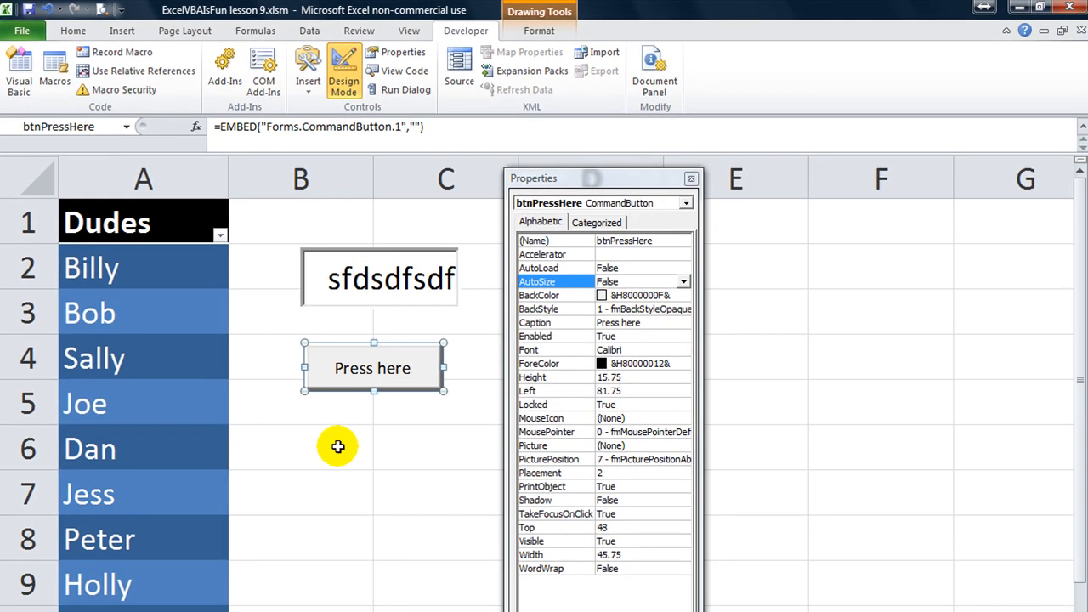
{"action": "mouse_move", "coordinate": [372, 376]}
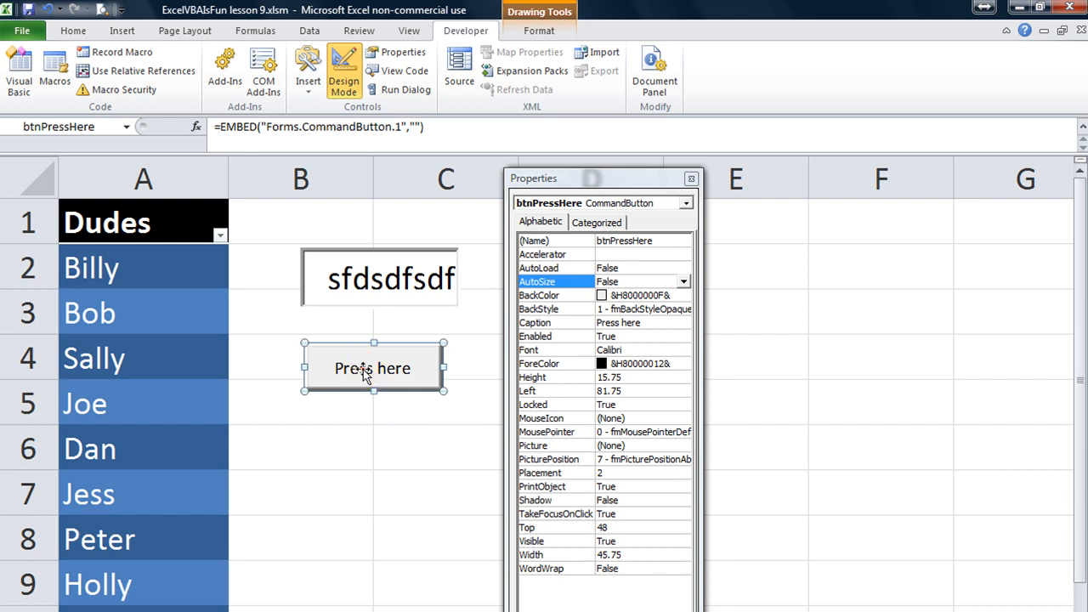
Generate an empty btnPressHere_Click procedure in the sheet's VBA module
{"action": "double_click", "coordinate": [372, 367]}
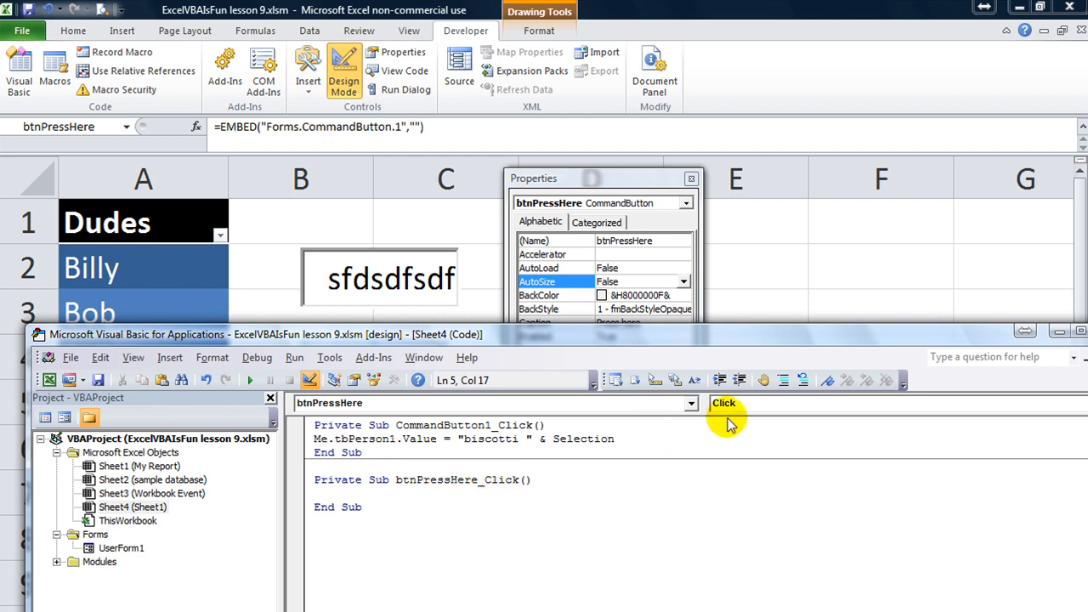
{"action": "left_click", "coordinate": [720, 402]}
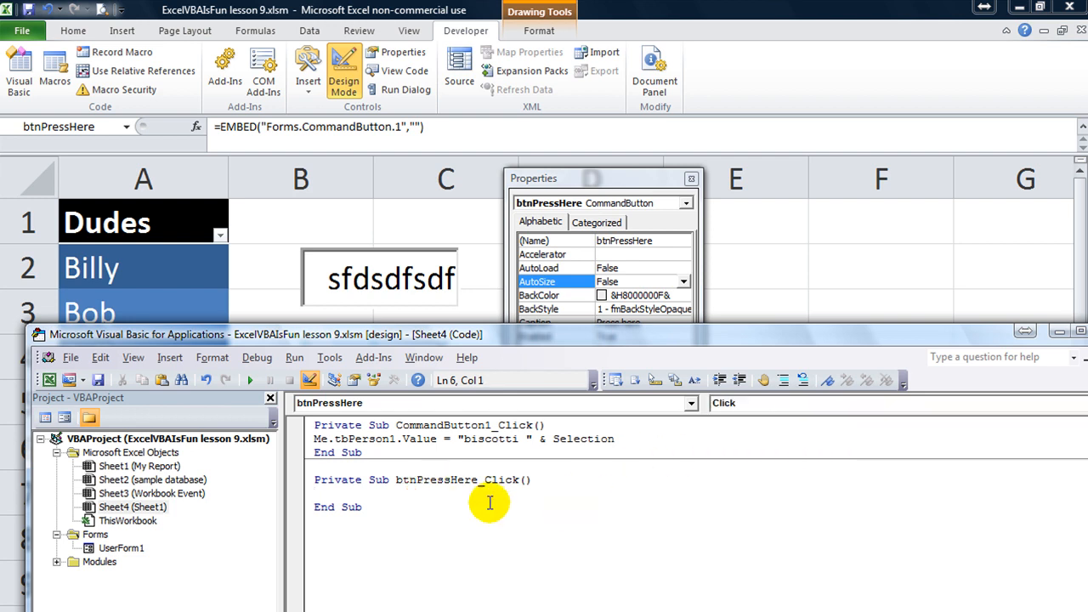
{"action": "double_click", "coordinate": [595, 438]}
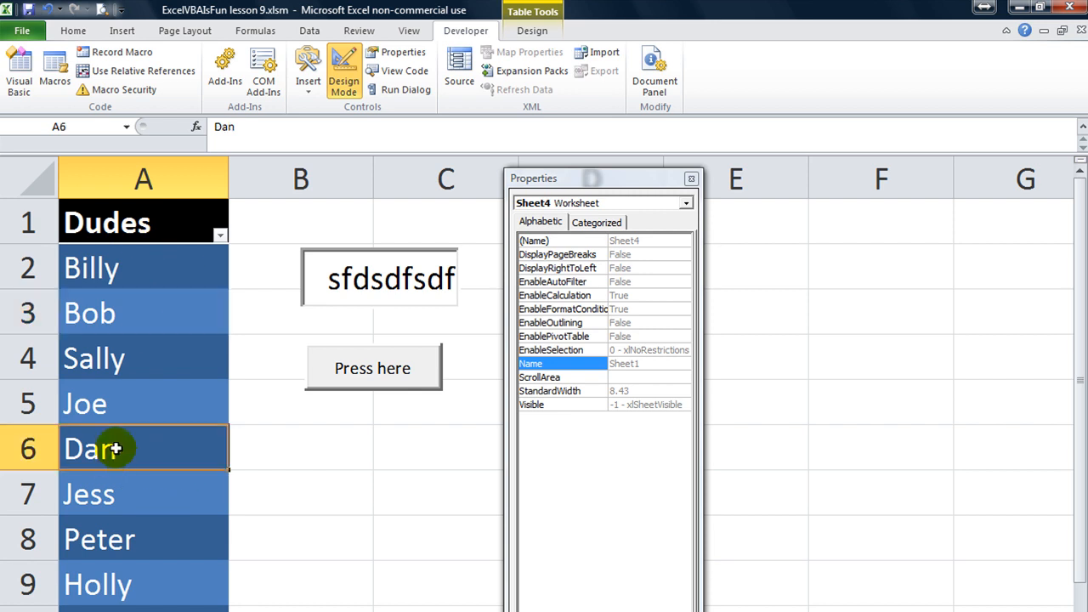
{"action": "mouse_move", "coordinate": [336, 367]}
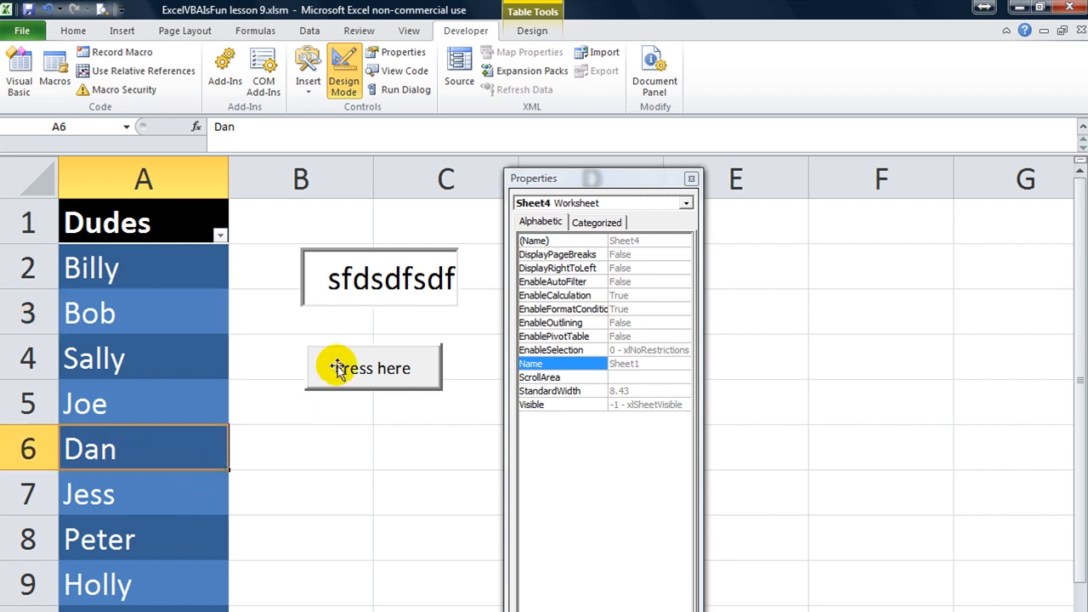
Write Me.tbPerson1.Value = Selection inside btnPressHere_Click
{"action": "double_click", "coordinate": [373, 367]}
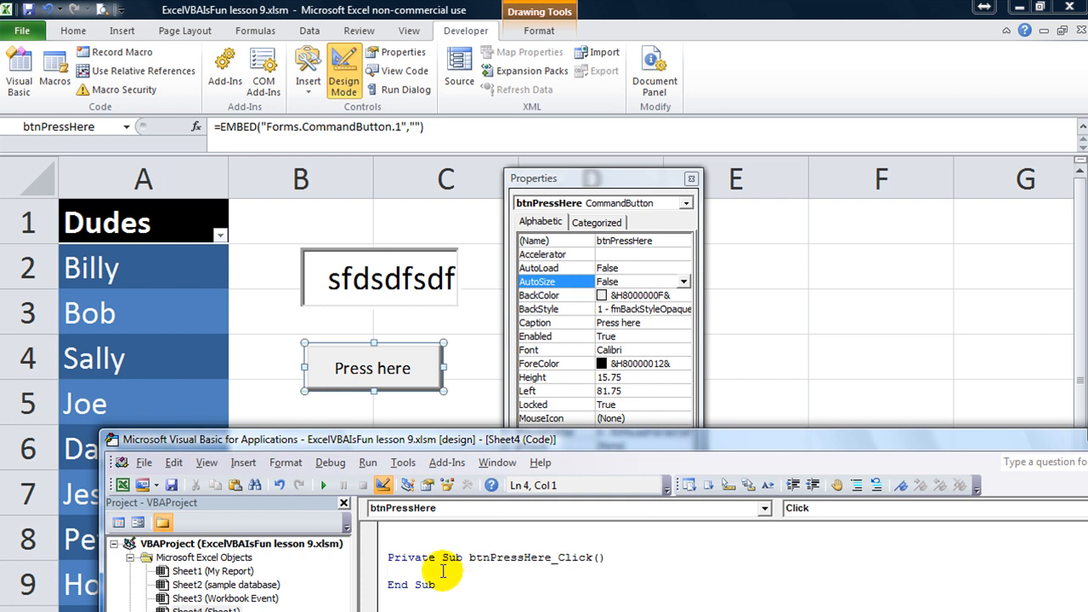
{"action": "type", "text": "me"}
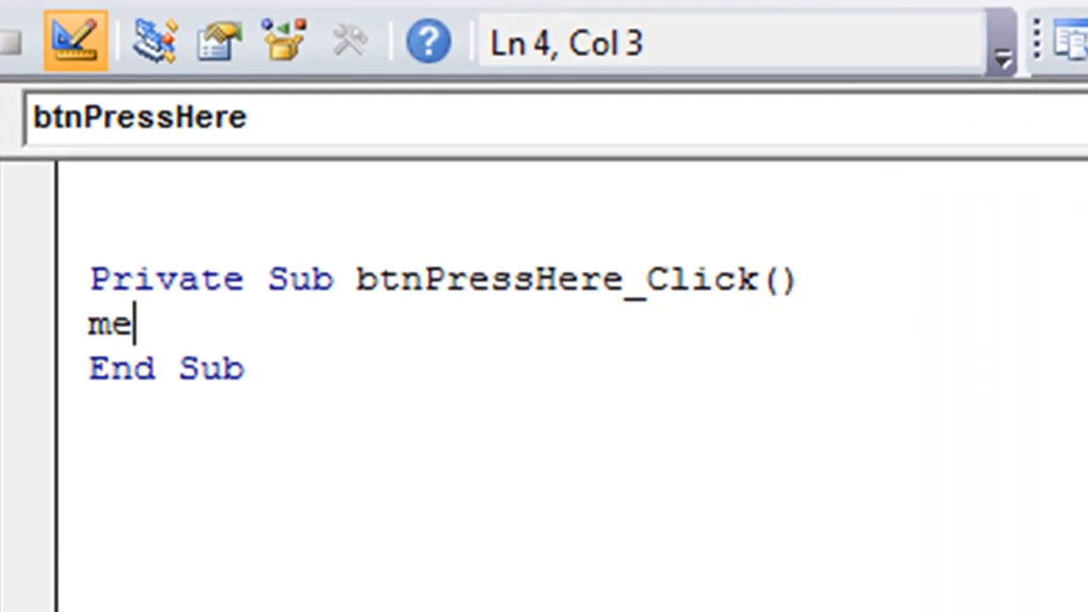
{"action": "type", "text": "."}
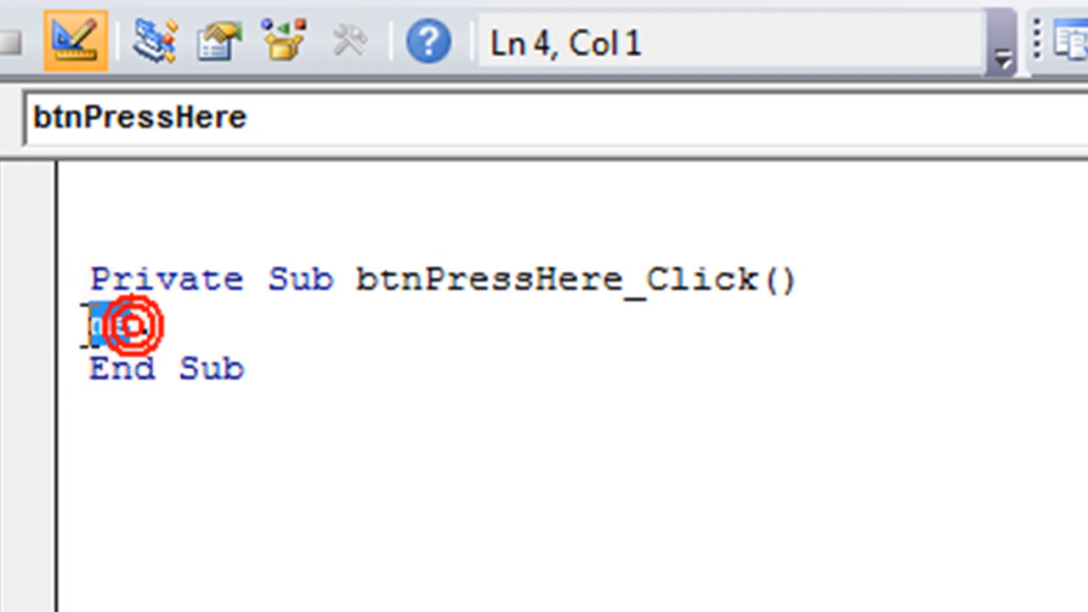
{"action": "type", "text": "me."}
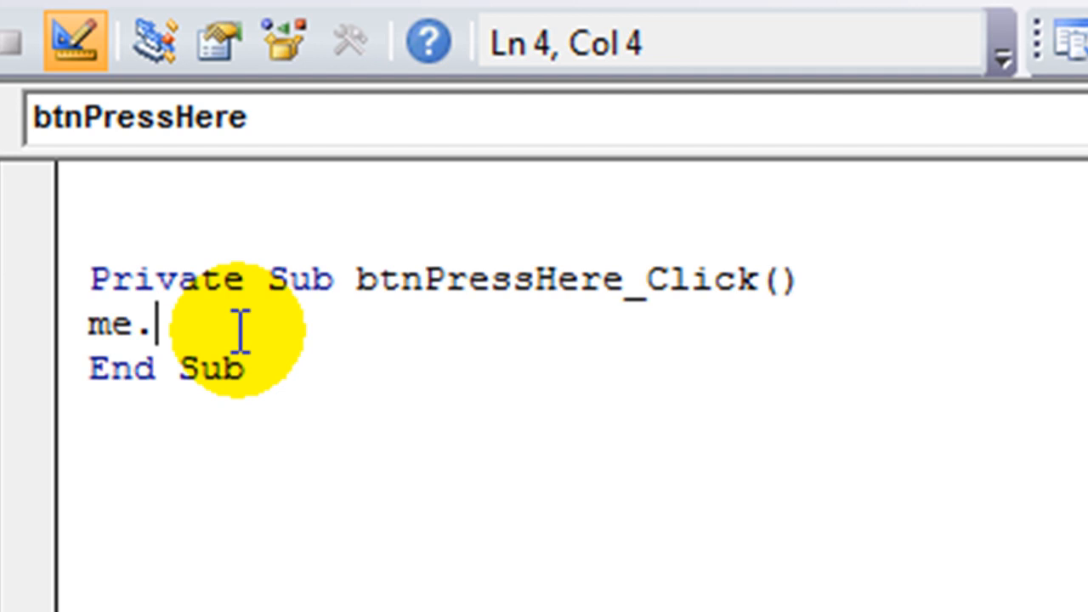
{"action": "type", "text": "."}
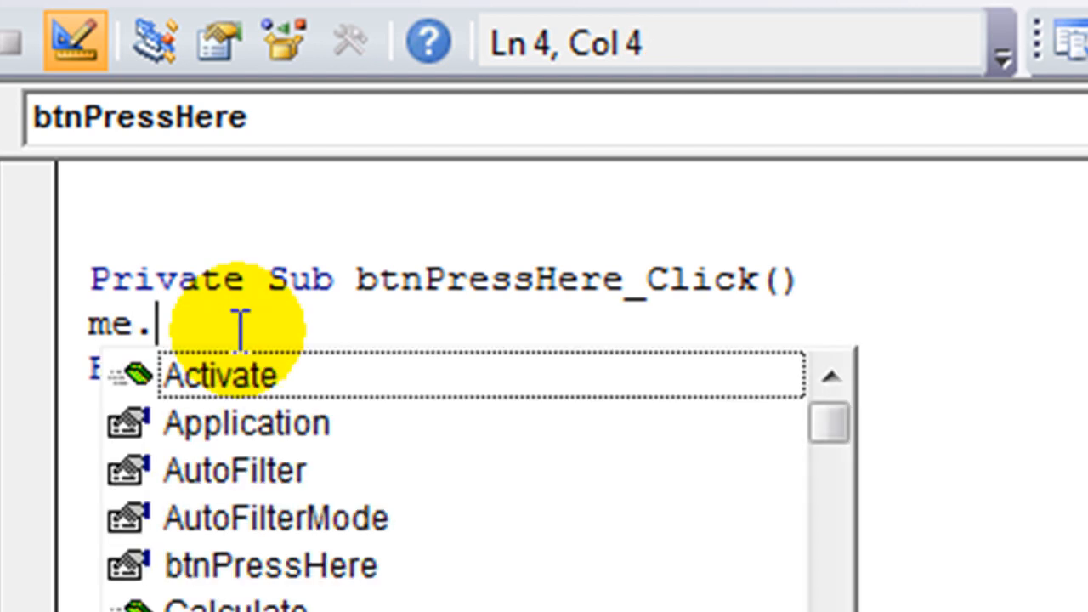
{"action": "type", "text": "tbPerson1"}
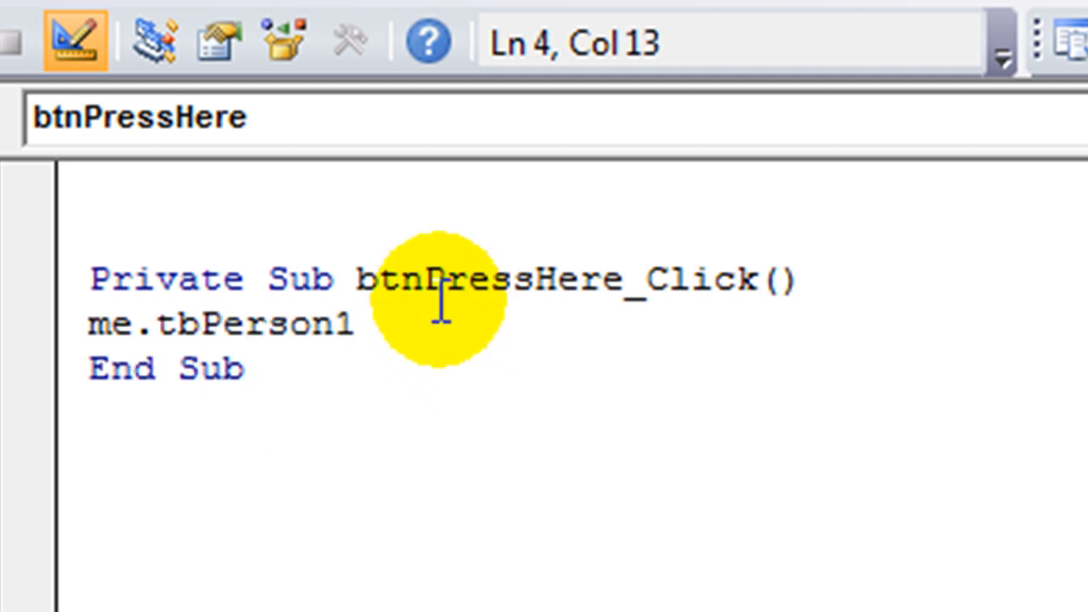
{"action": "type", "text": ".Value"}
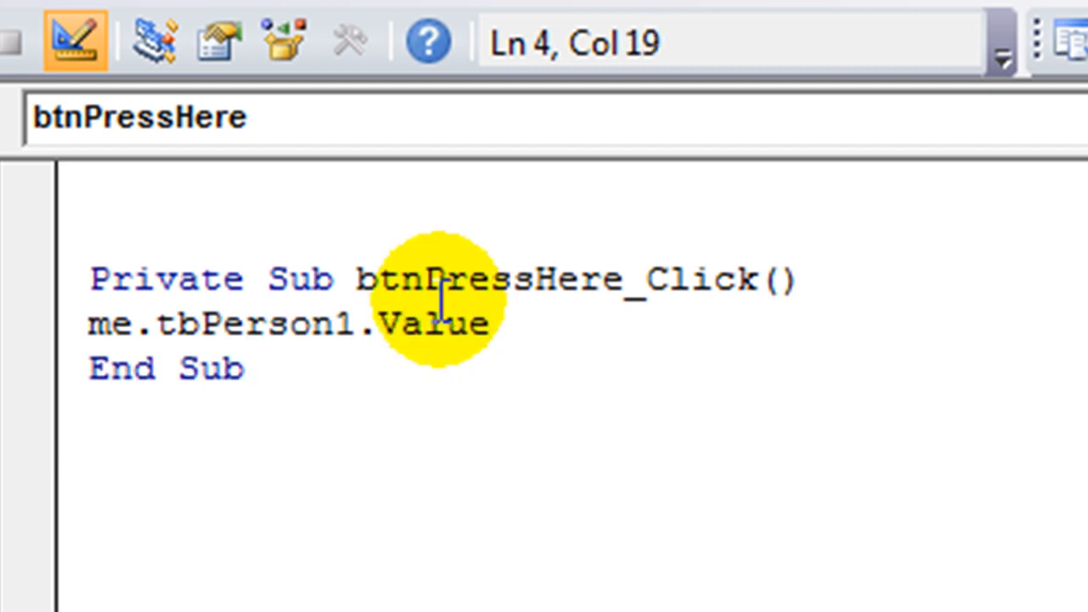
{"action": "type", "text": "="}
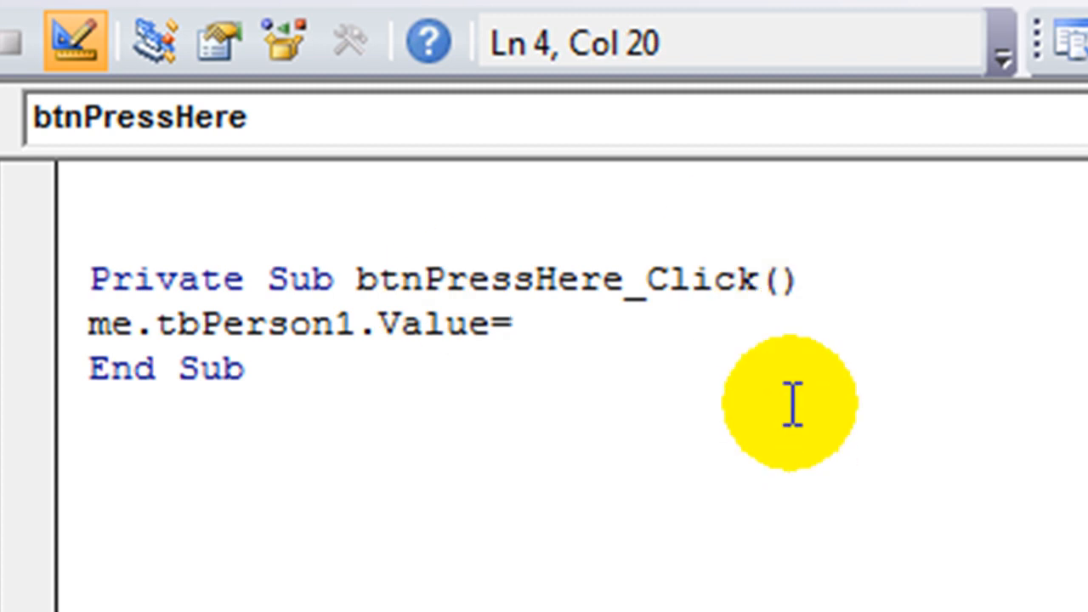
{"action": "type", "text": "selection"}
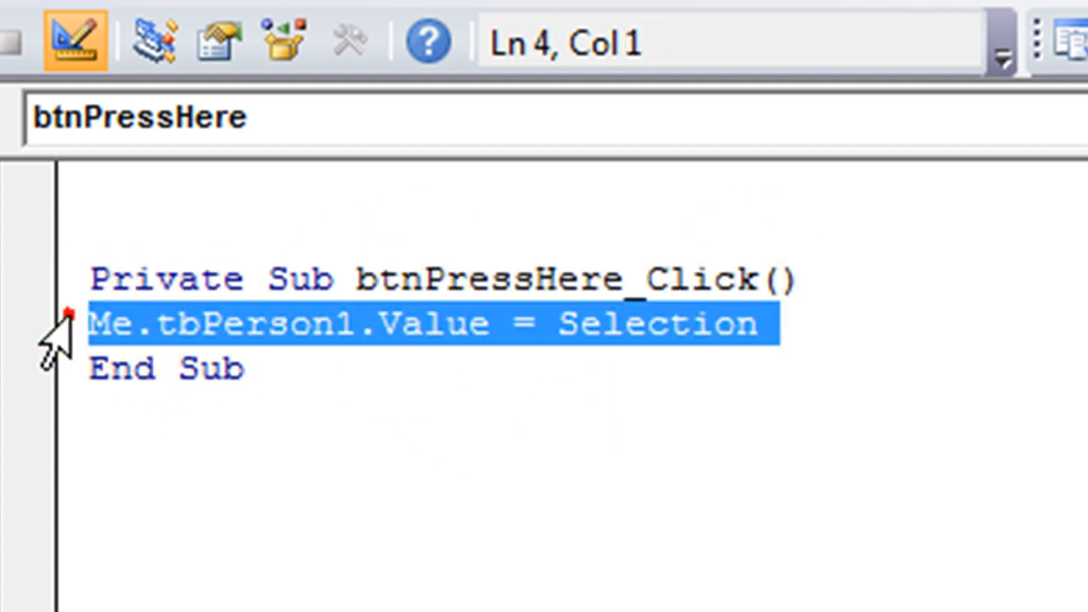
{"action": "left_click", "coordinate": [598, 323]}
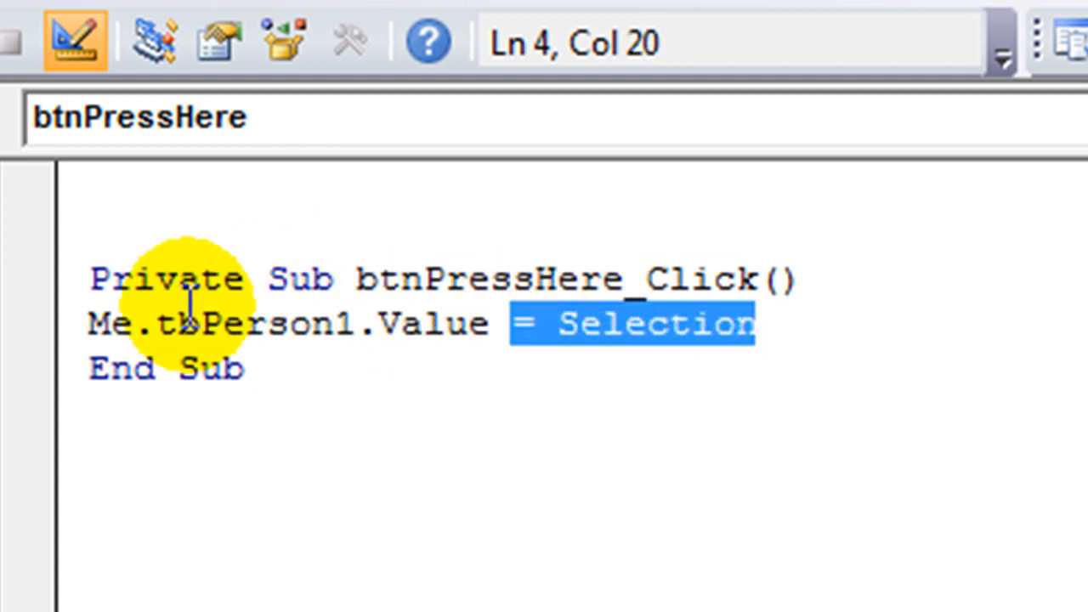
{"action": "double_click", "coordinate": [256, 323]}
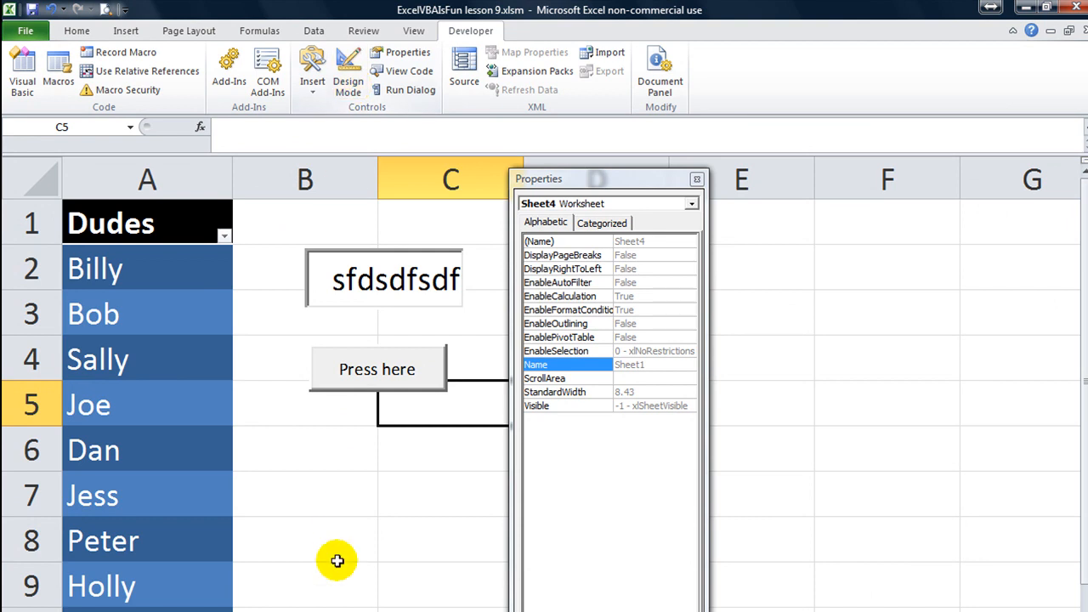
Select Dan in the Dudes list and press the button so tbPerson1 shows Dan
{"action": "left_click", "coordinate": [377, 369]}
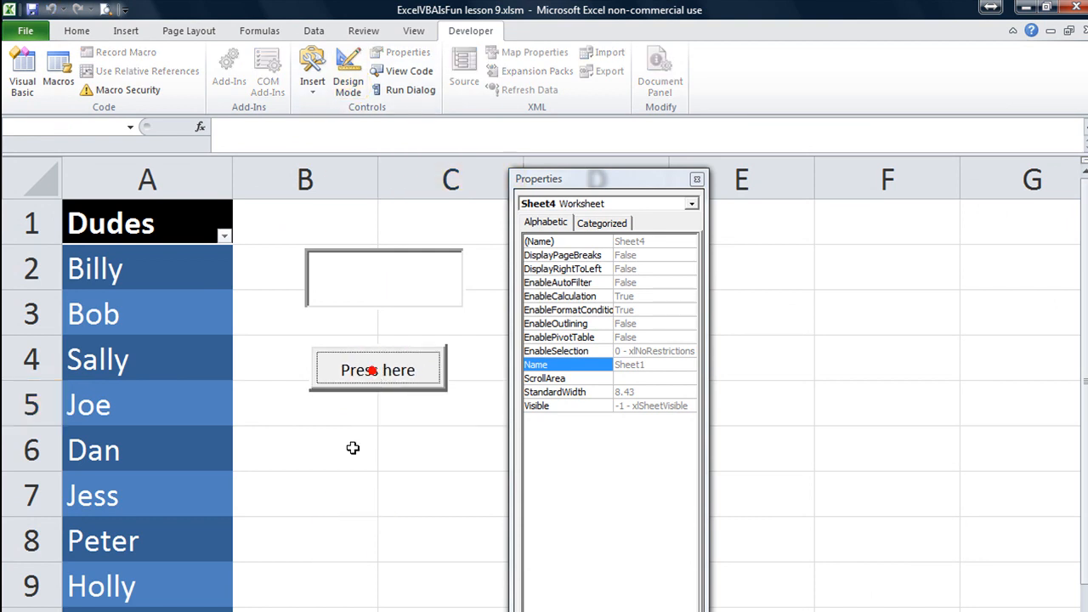
{"action": "left_click", "coordinate": [304, 449]}
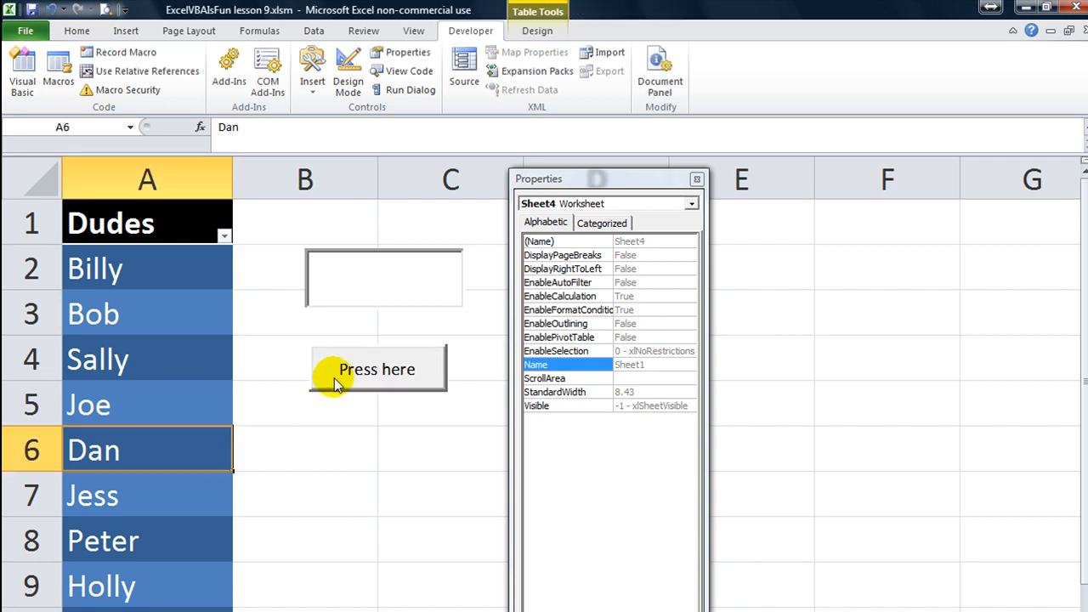
{"action": "left_click", "coordinate": [378, 369]}
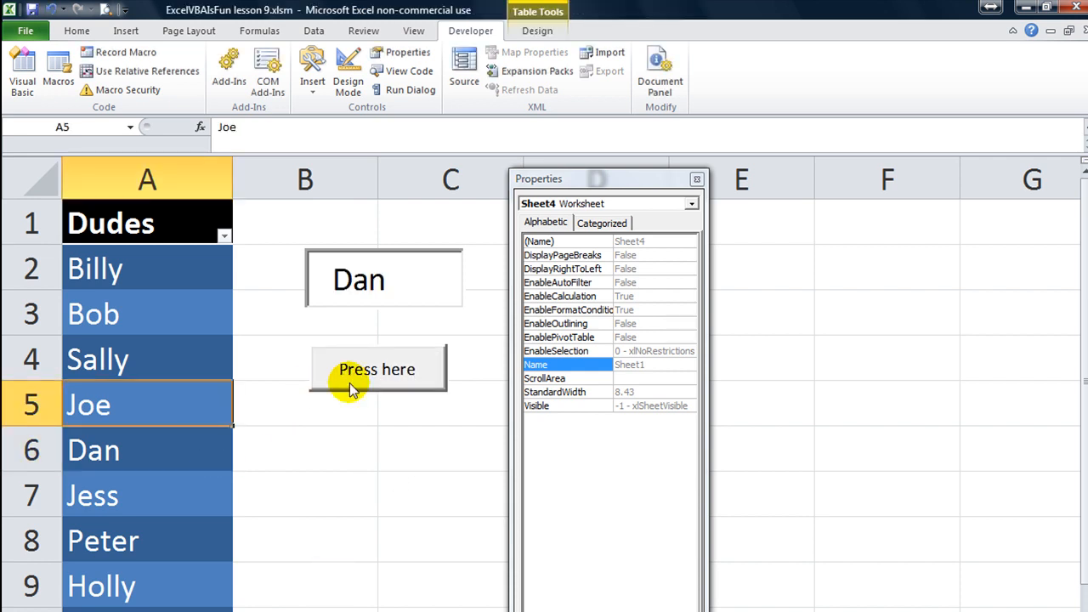
{"action": "left_click", "coordinate": [377, 370]}
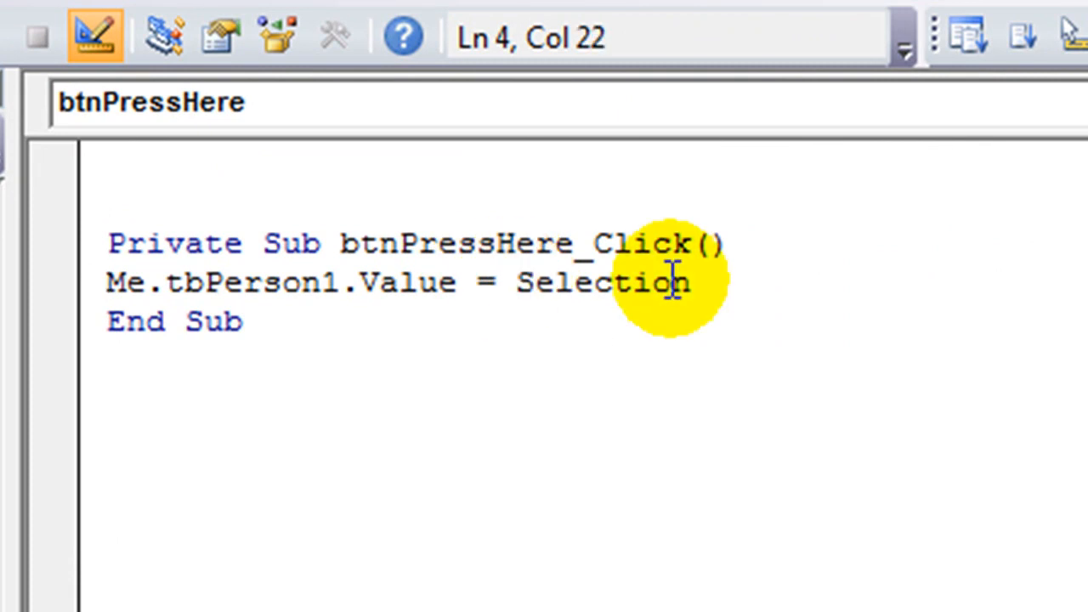
Change the click code to Me.tbPerson1.Value = "biscotti" & Selection
{"action": "type", "text": "\"bisco"}
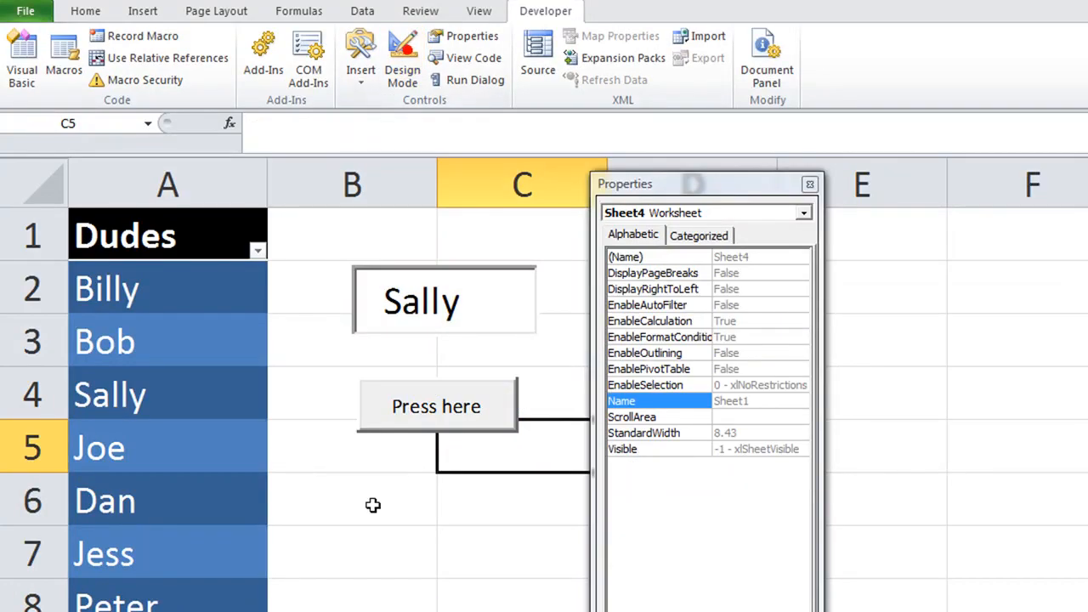
Test the button with Joe and Dan, showing biscotti joined to the name without a space
{"action": "left_click", "coordinate": [436, 407]}
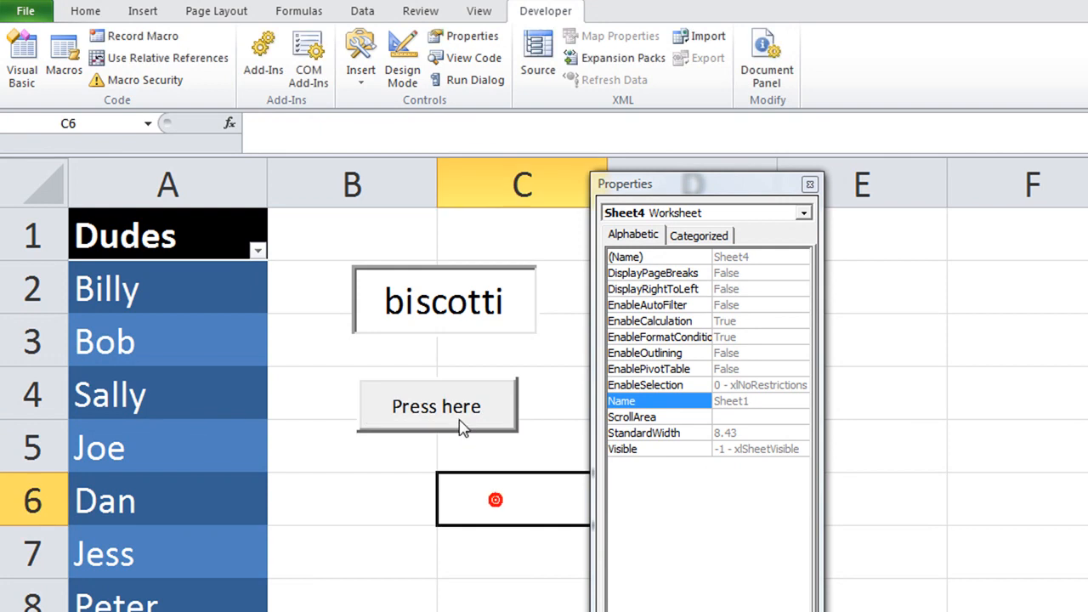
{"action": "left_click", "coordinate": [435, 406]}
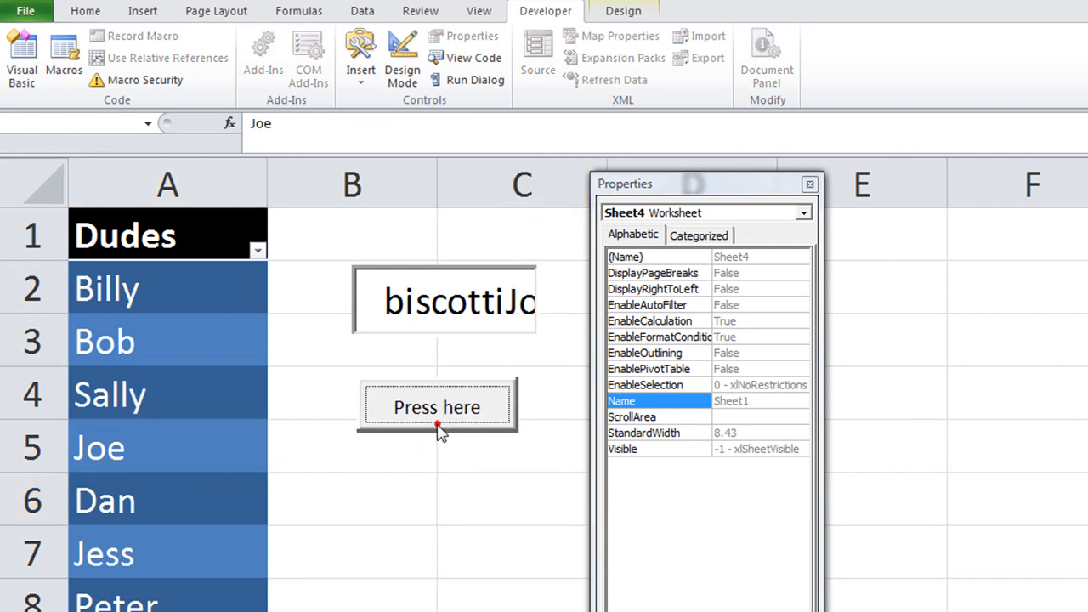
{"action": "left_click", "coordinate": [401, 58]}
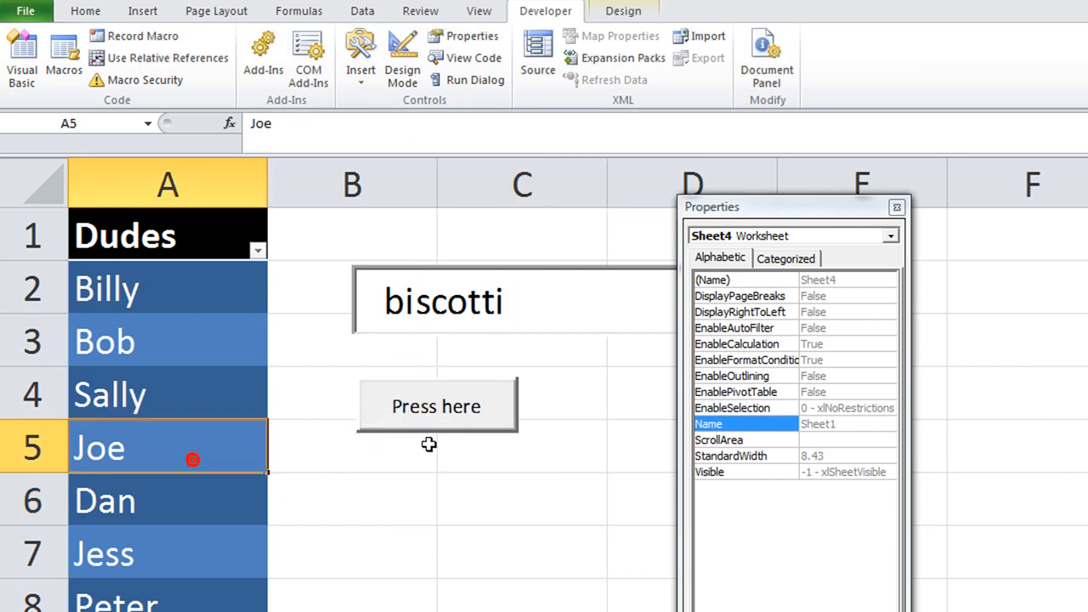
{"action": "left_click", "coordinate": [435, 406]}
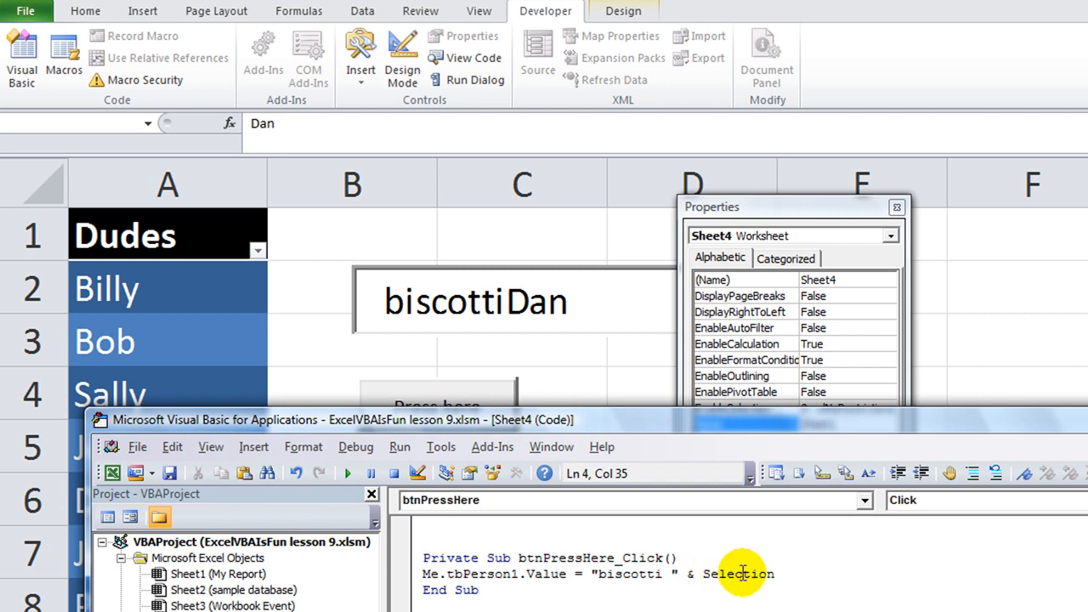
{"action": "mouse_move", "coordinate": [502, 371]}
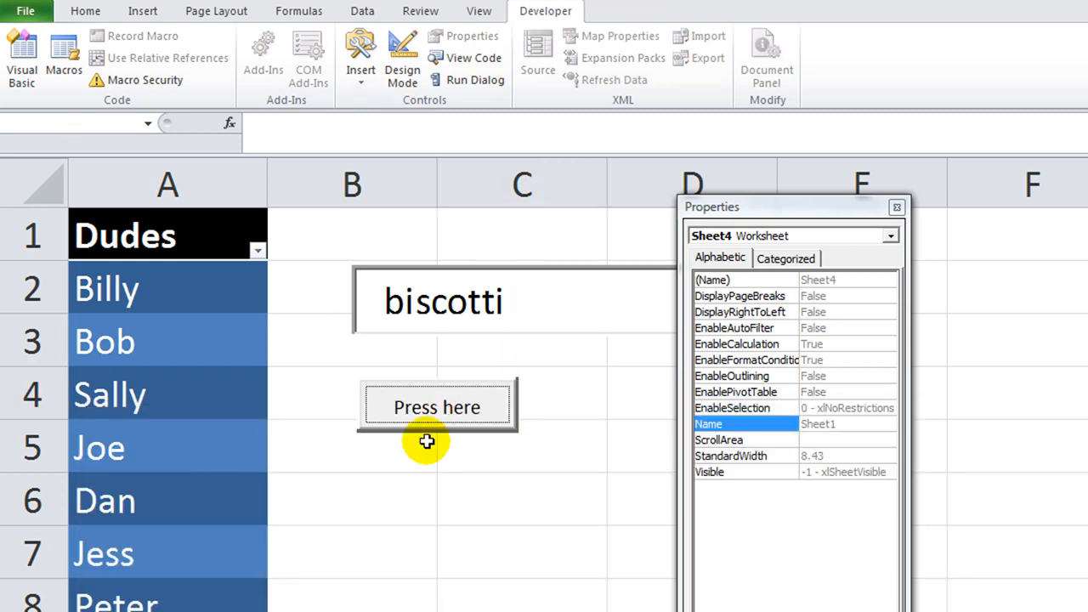
Test the spaced "biscotti " code with Sally, Bob and Jess, giving "biscotti Jess"
{"action": "left_click", "coordinate": [436, 406]}
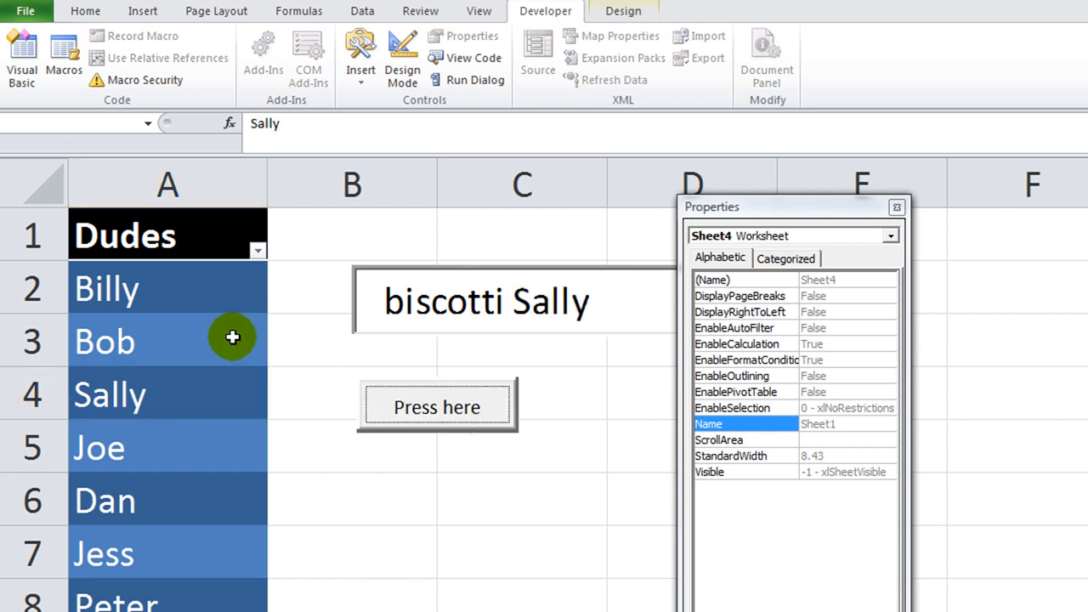
{"action": "left_click", "coordinate": [435, 407]}
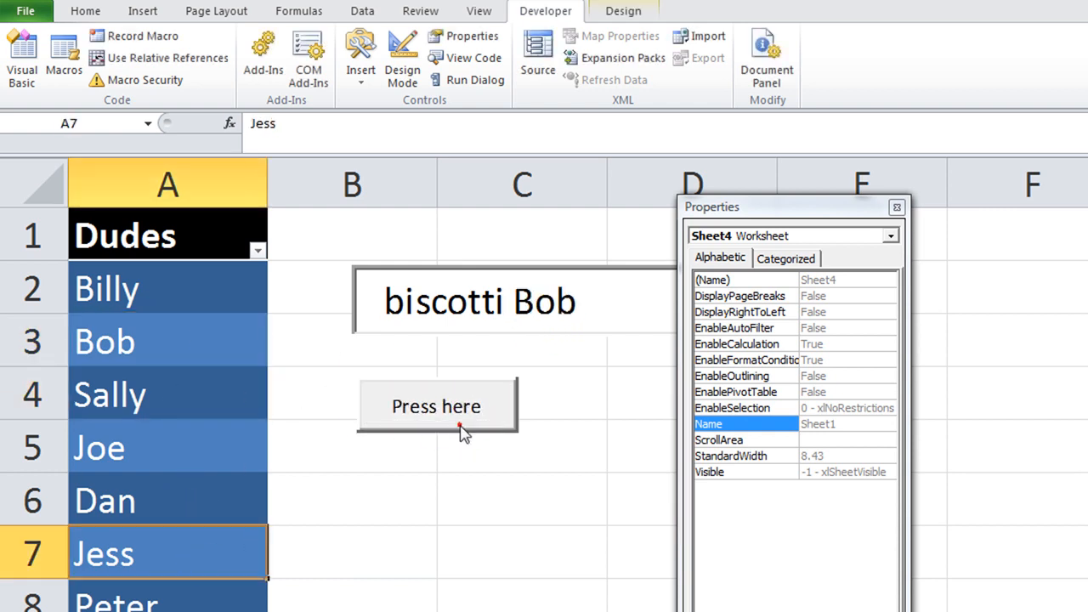
{"action": "left_click", "coordinate": [435, 404]}
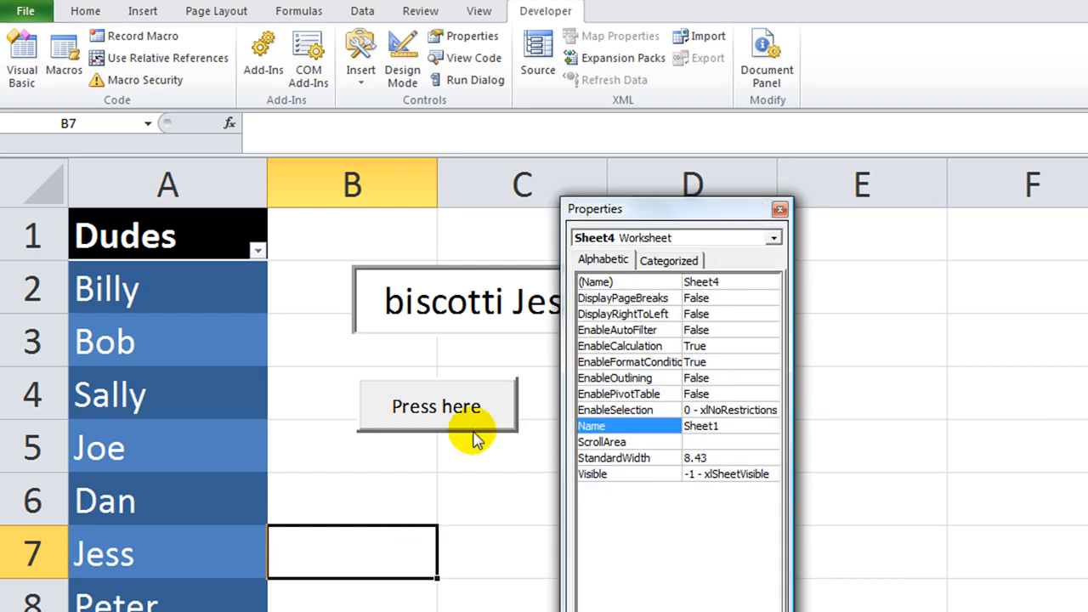
Turn on Design Mode and show the Properties list for btnPressHere
{"action": "left_click", "coordinate": [401, 58]}
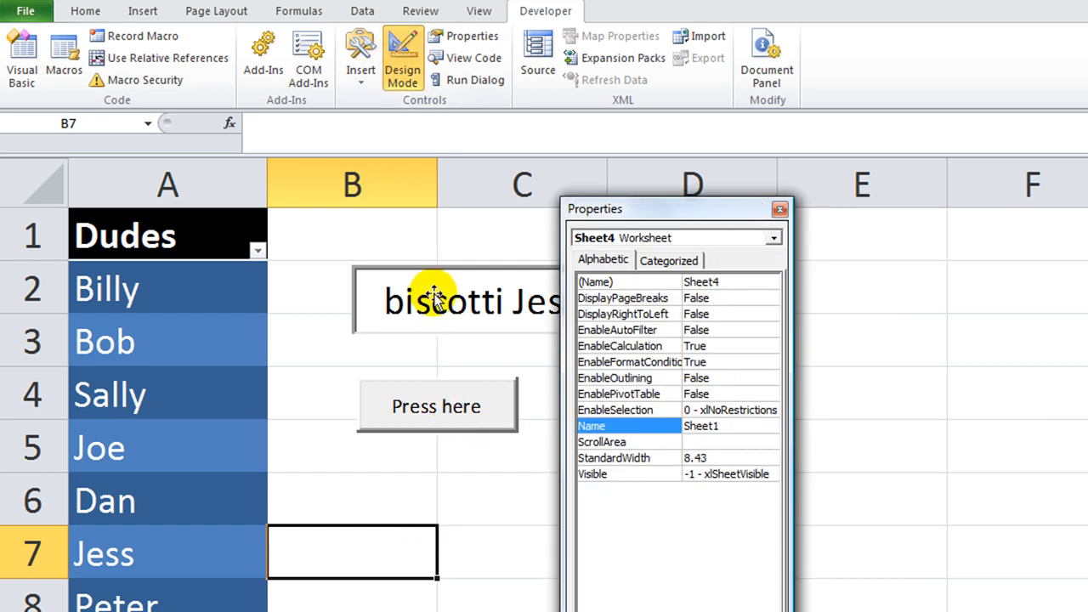
{"action": "left_click", "coordinate": [436, 405]}
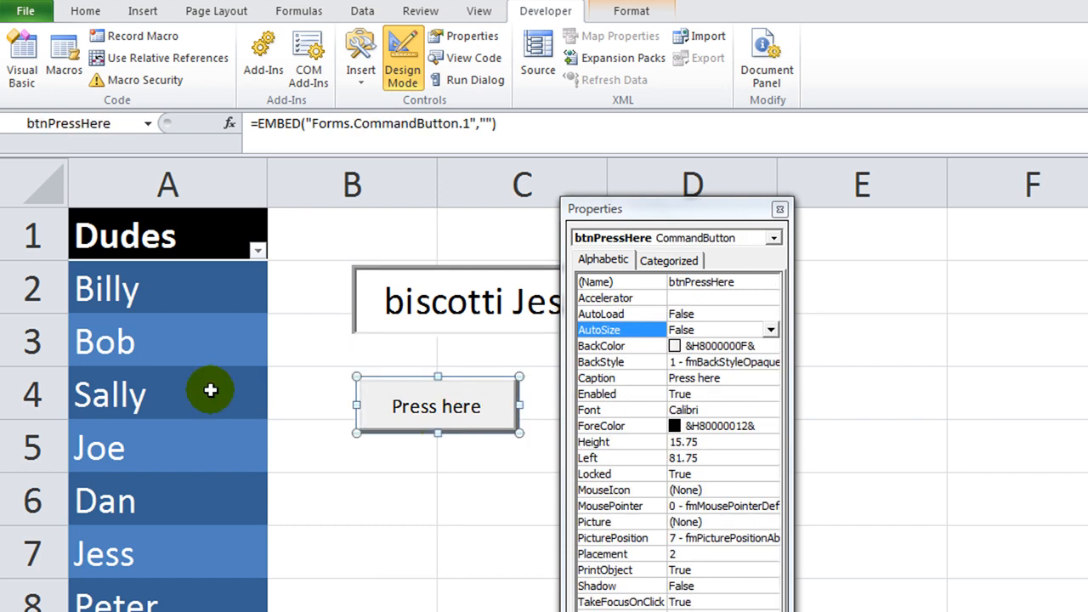
{"action": "mouse_move", "coordinate": [697, 218]}
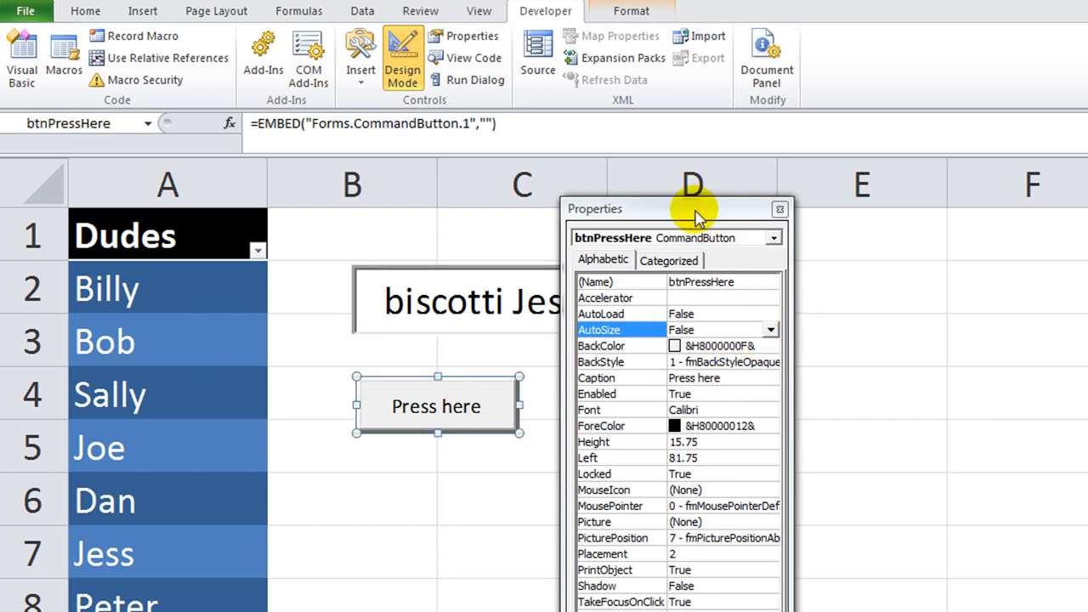
{"action": "right_click", "coordinate": [435, 404]}
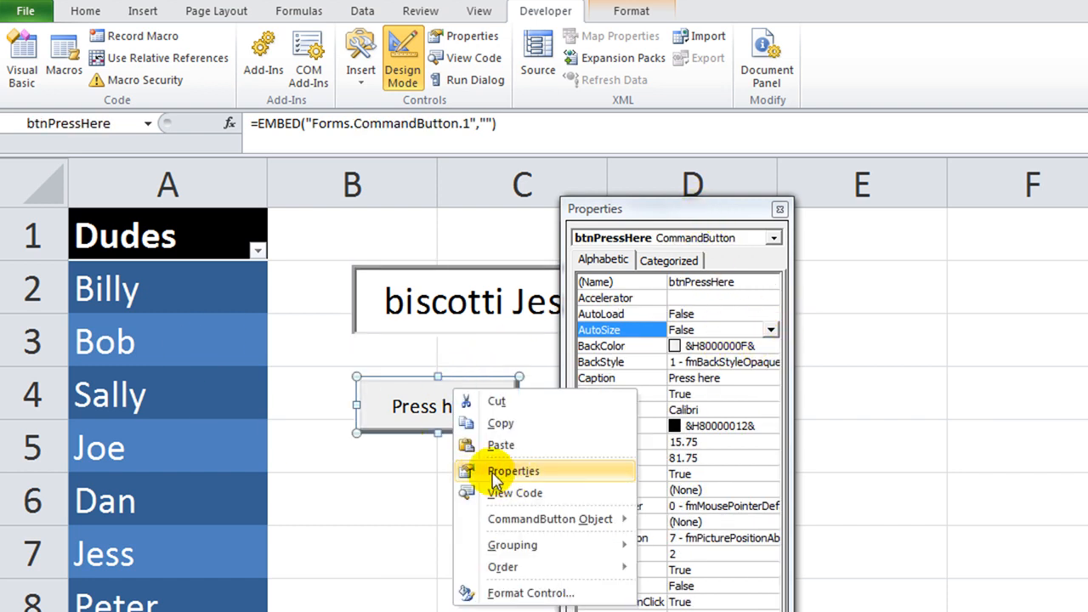
{"action": "left_click", "coordinate": [514, 471]}
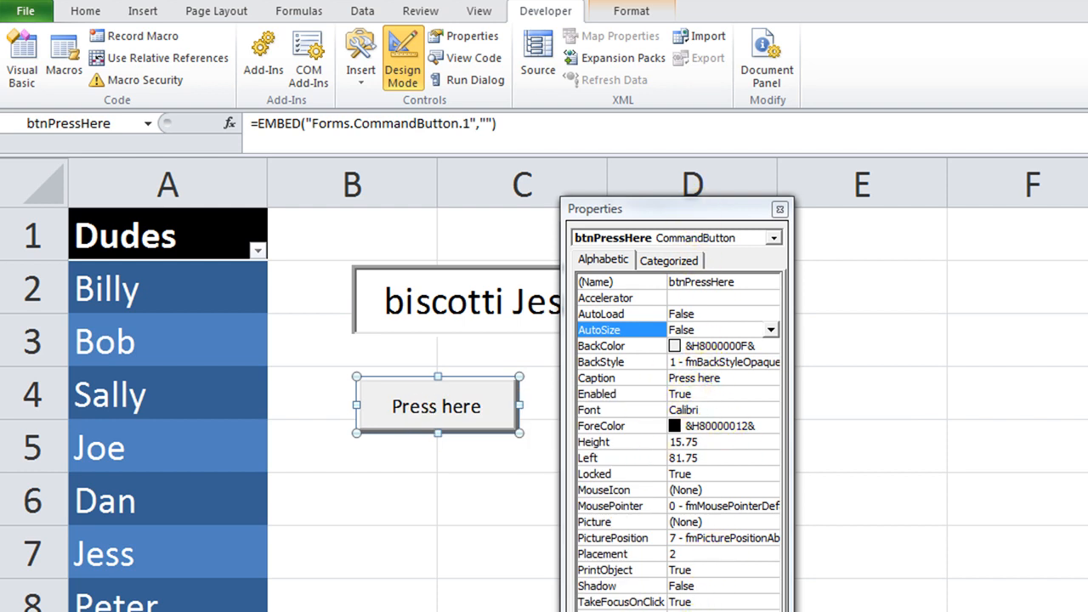
{"action": "mouse_move", "coordinate": [646, 394]}
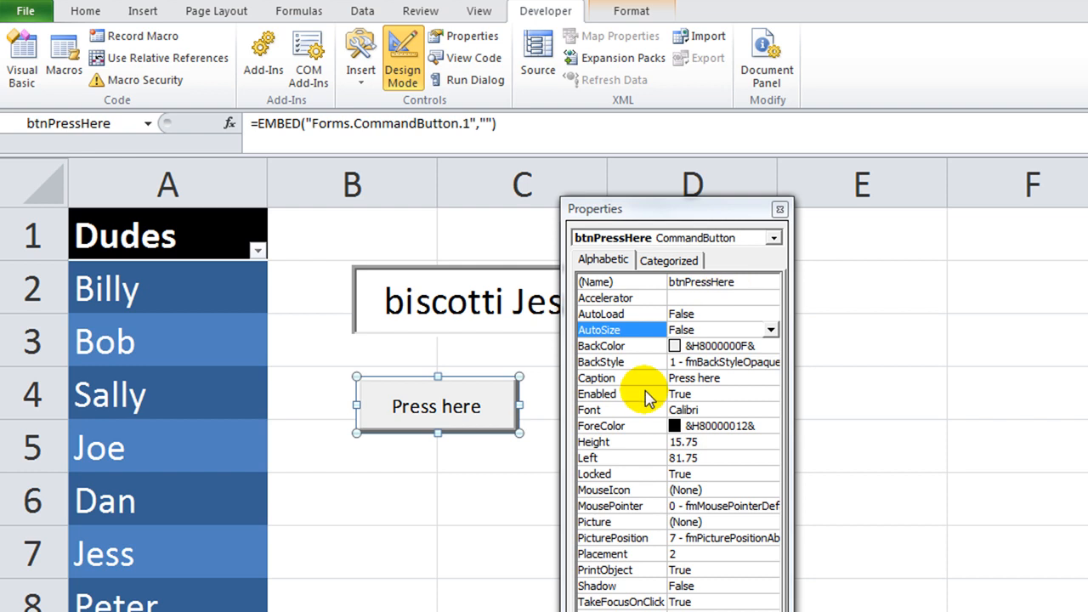